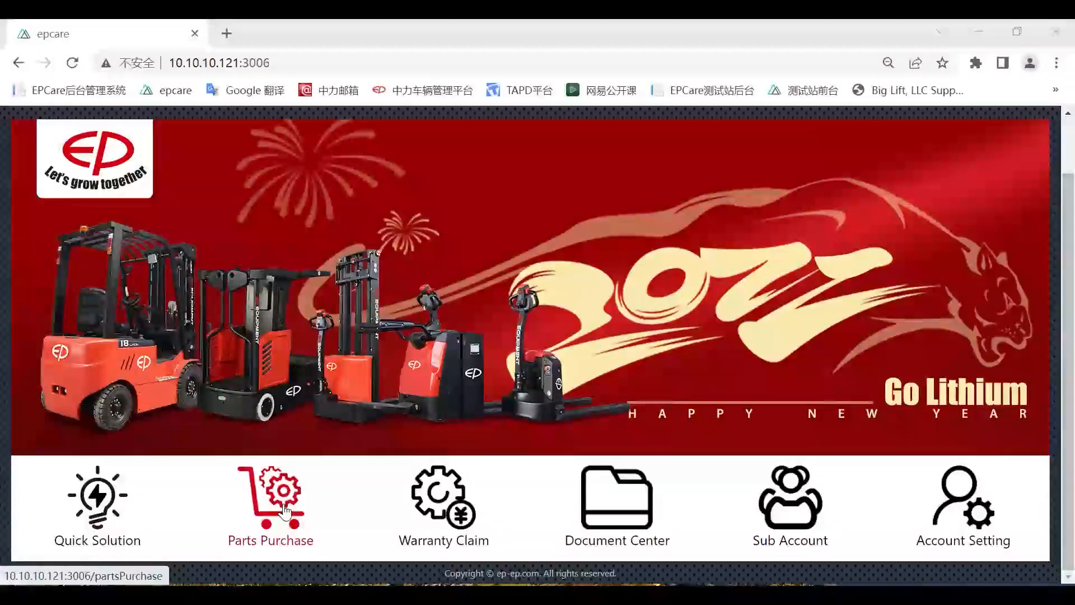
Open the EPT12-EZ Mini Series 0201 Driving System parts diagram in Parts Purchase.
click(269, 497)
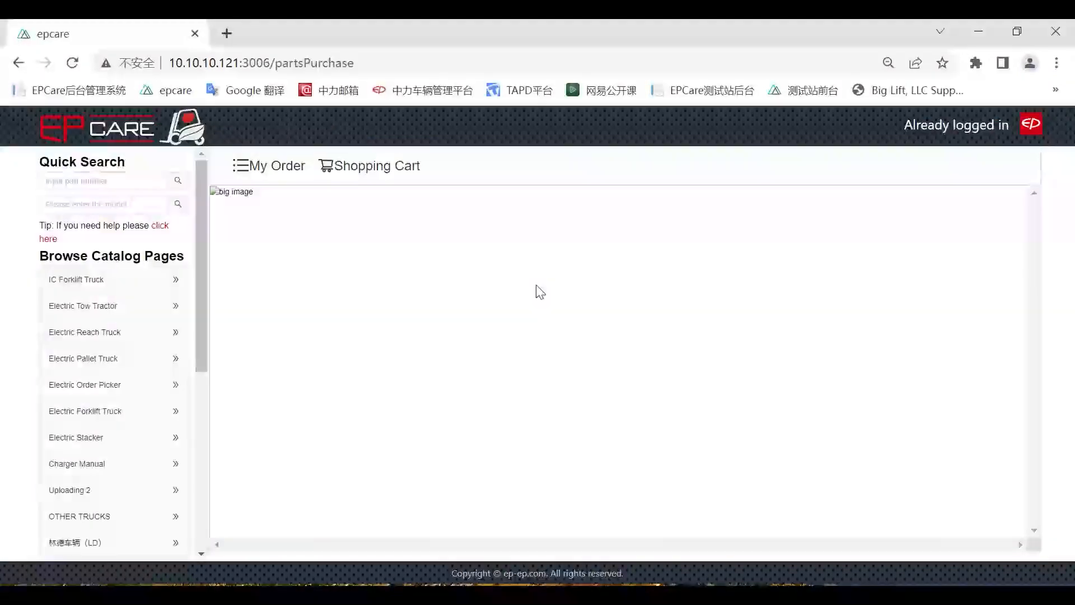
mouse_move(559, 235)
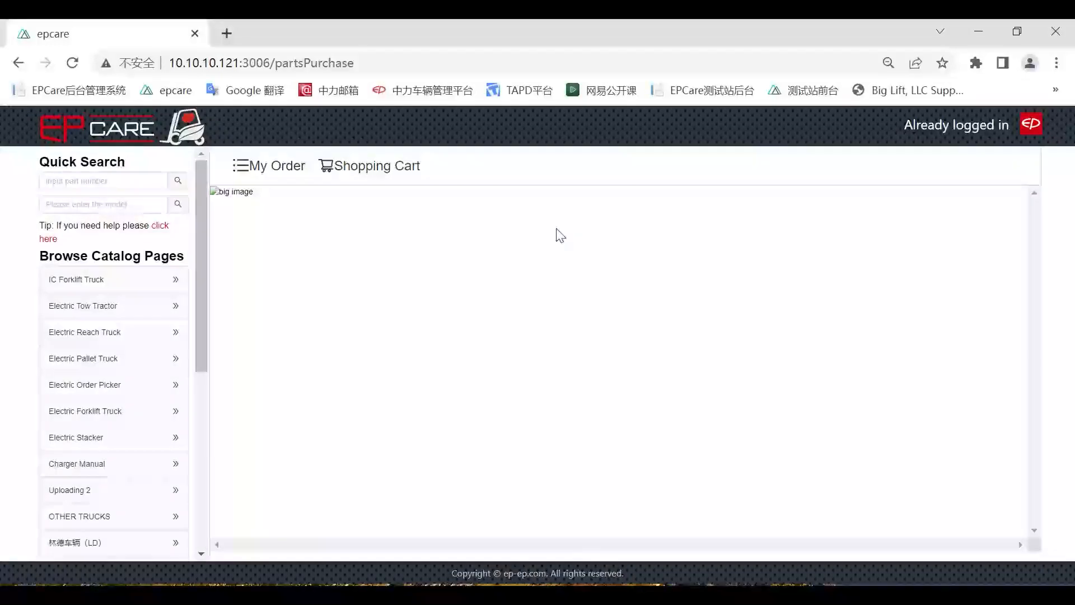
mouse_move(171, 358)
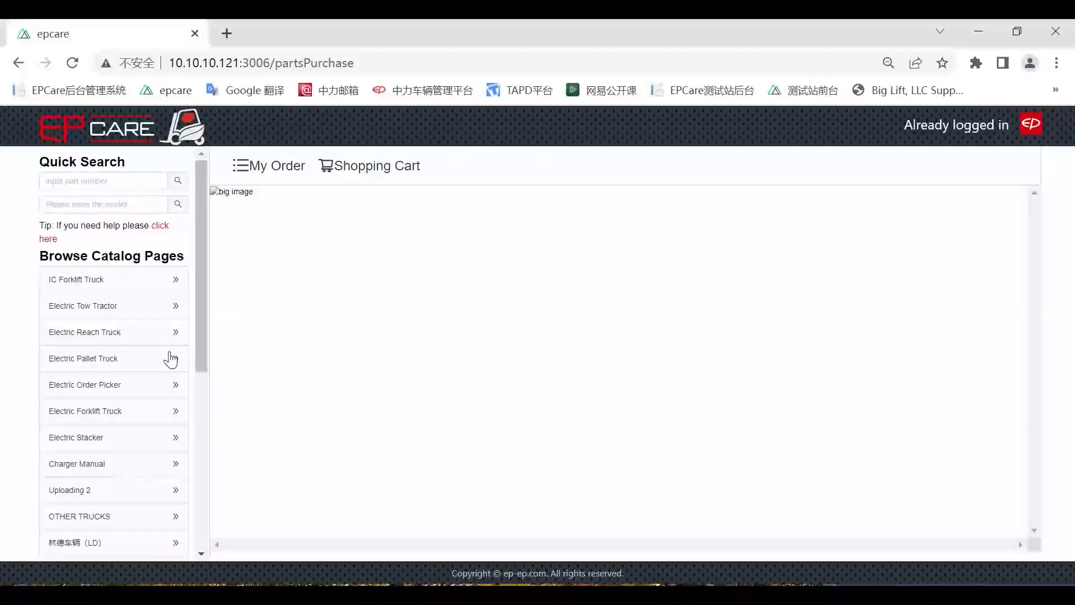
click(83, 358)
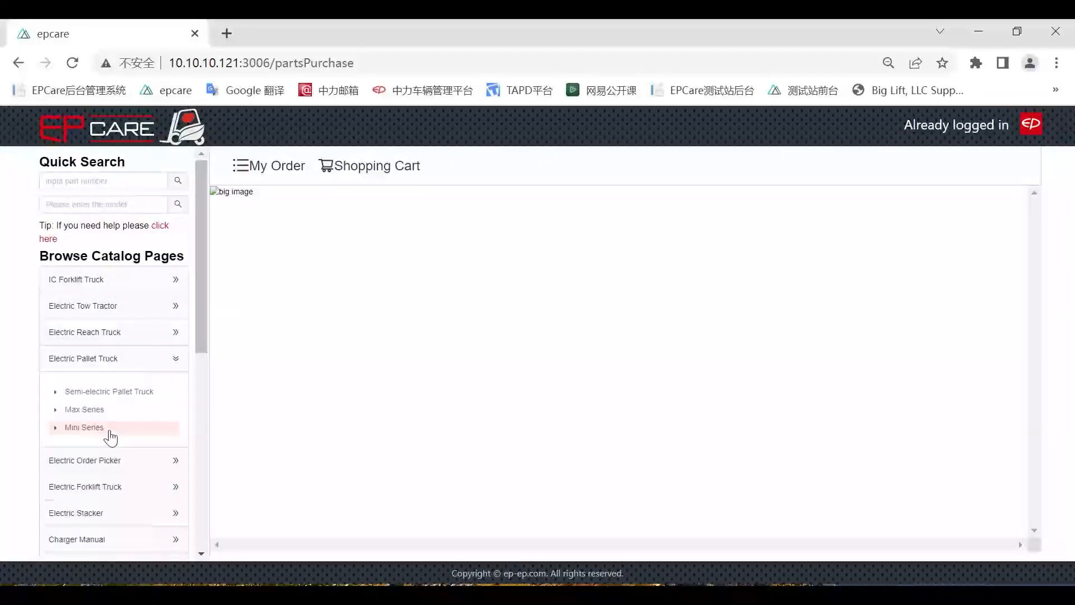
click(83, 427)
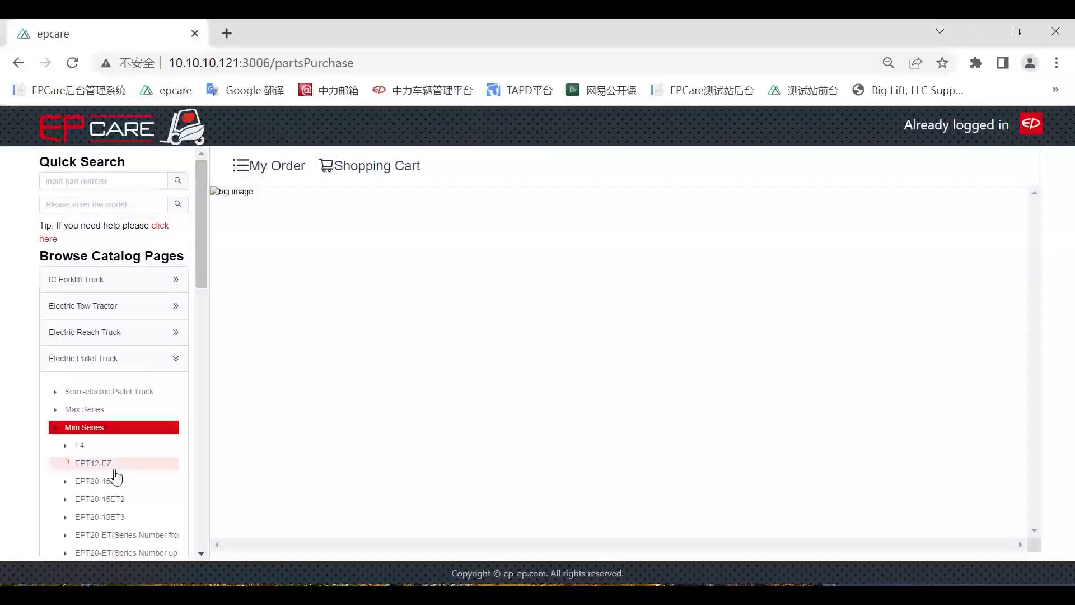
click(82, 463)
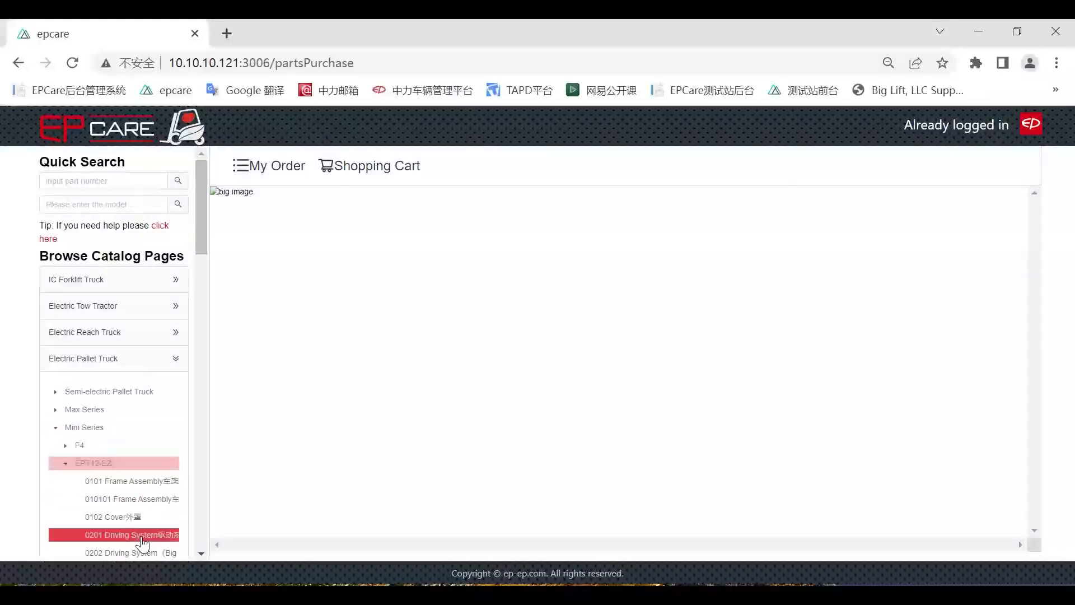
click(132, 535)
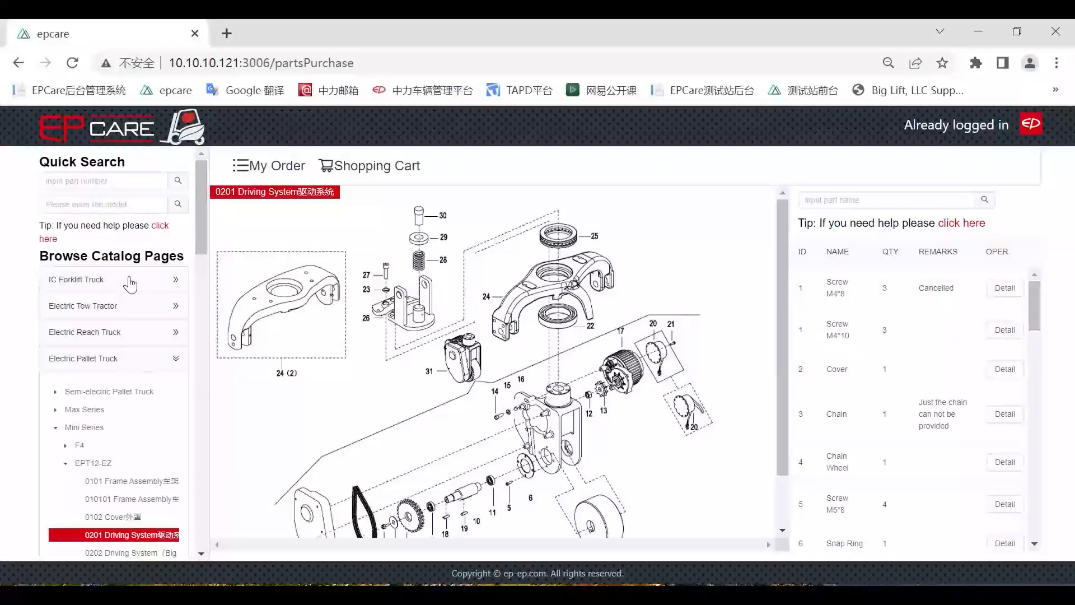
mouse_move(907, 339)
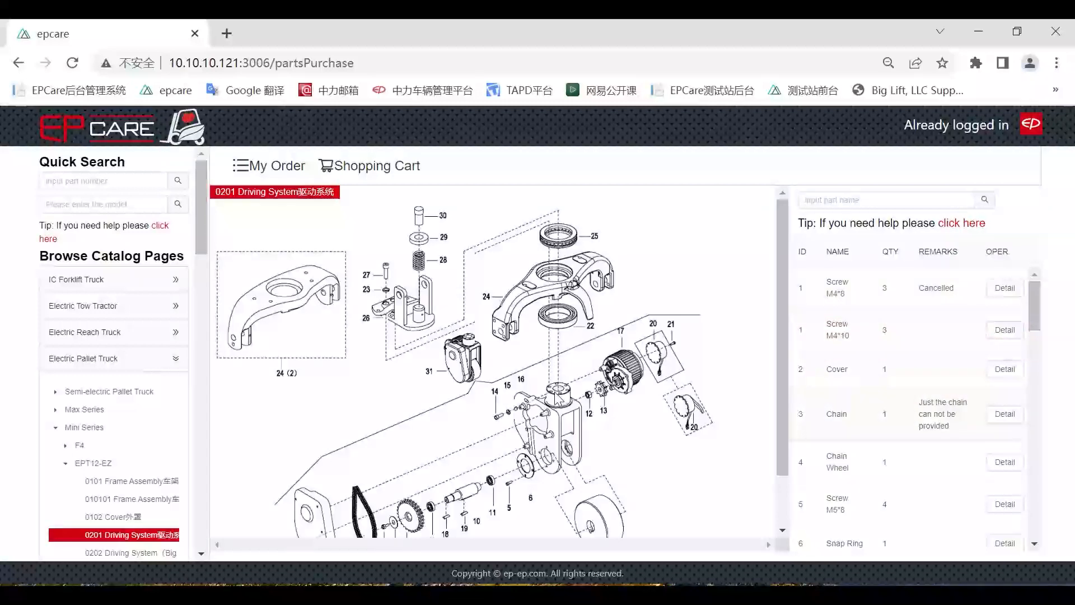
mouse_move(509, 391)
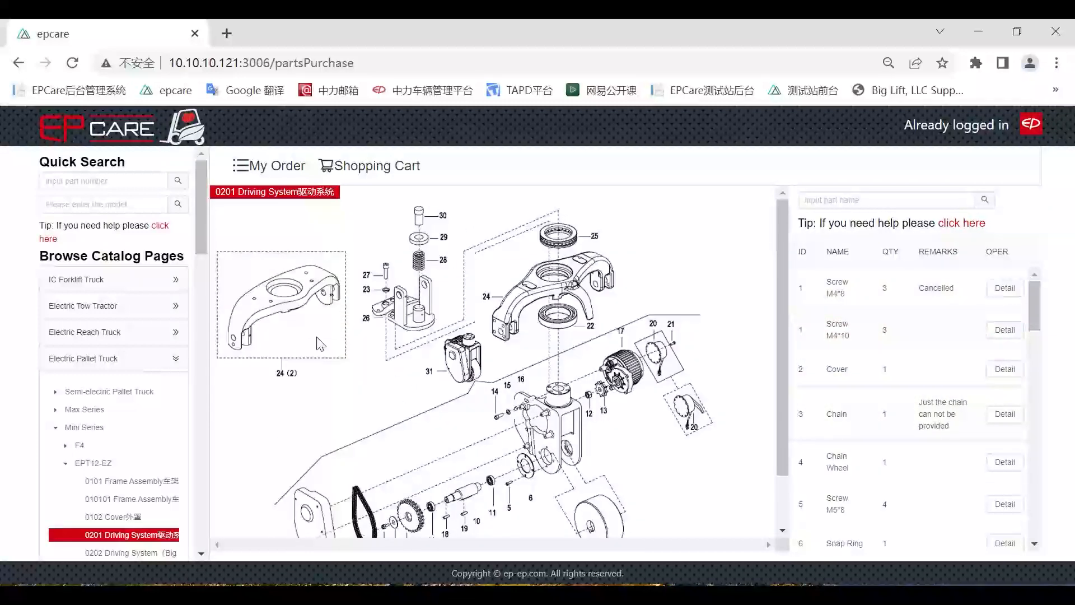
mouse_move(478, 424)
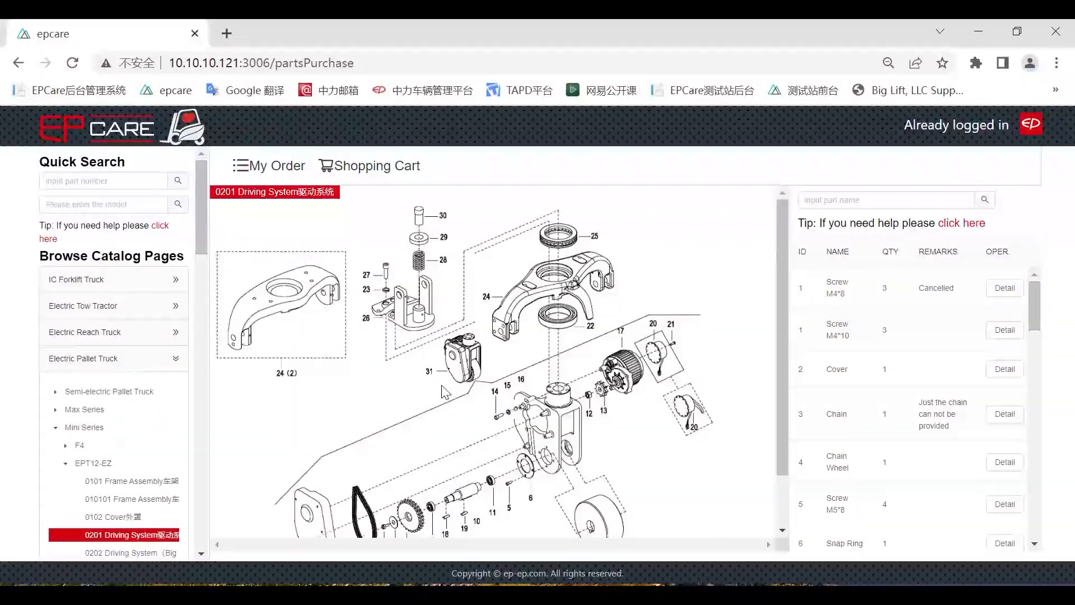
mouse_move(624, 396)
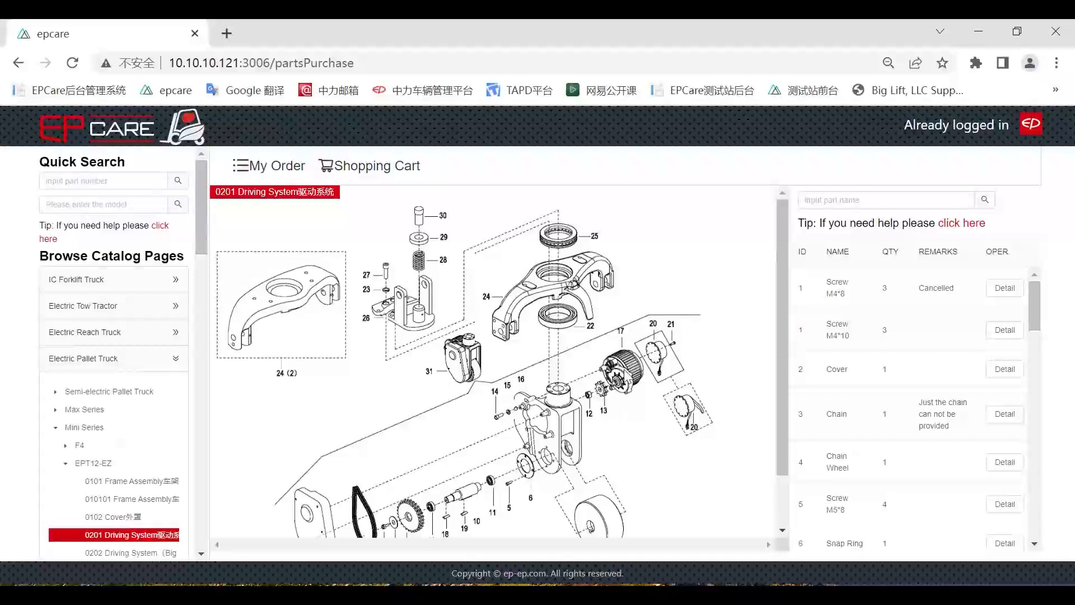
mouse_move(614, 340)
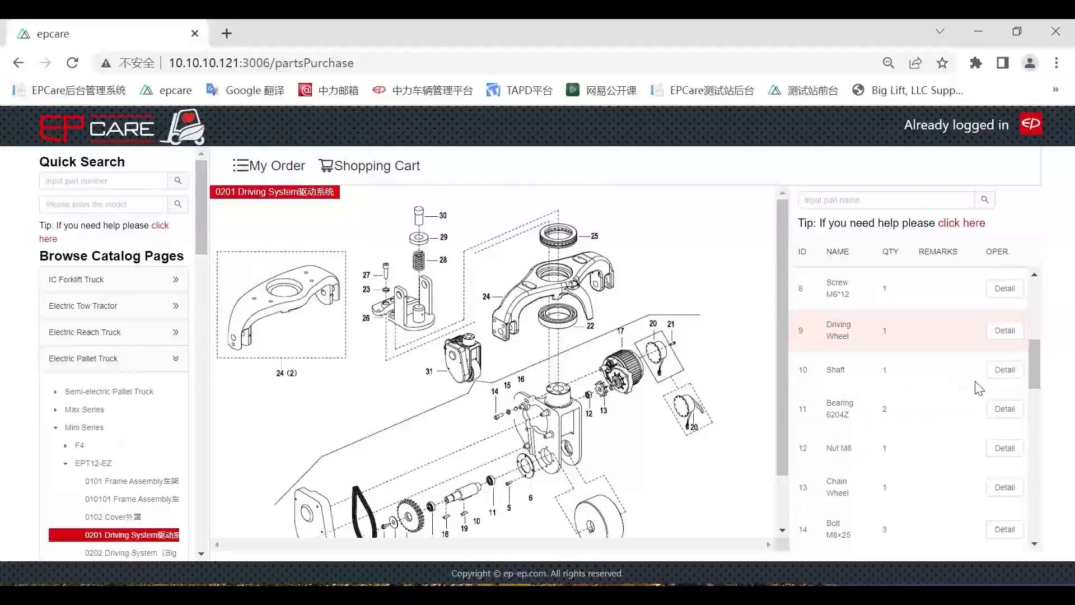
scroll(down, 3)
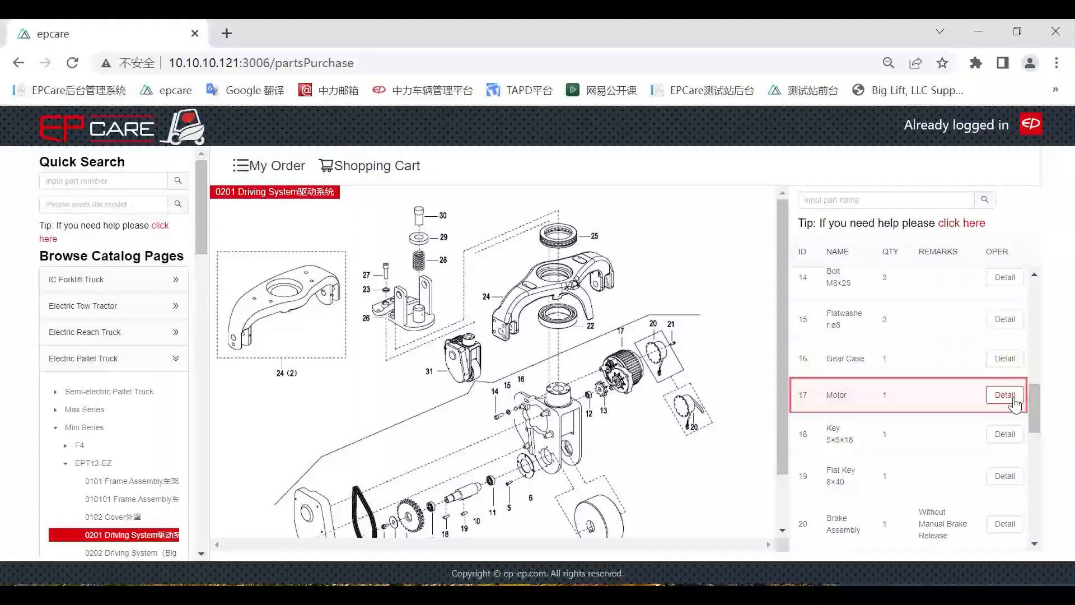
Open the Motor's Parts Info, showing two versions priced 104.58 and 137.47.
click(1005, 395)
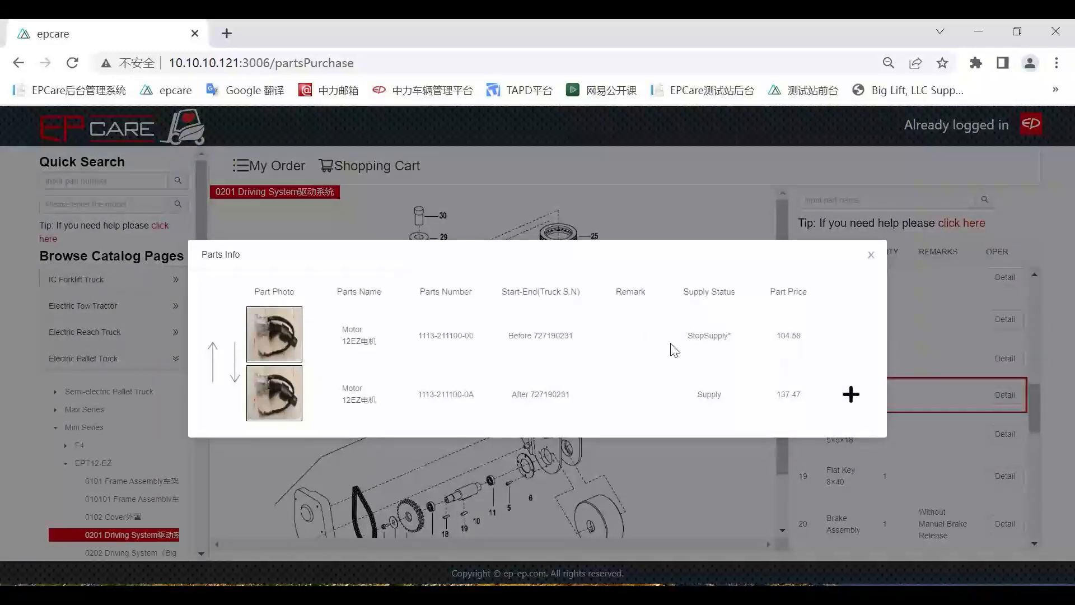
mouse_move(509, 334)
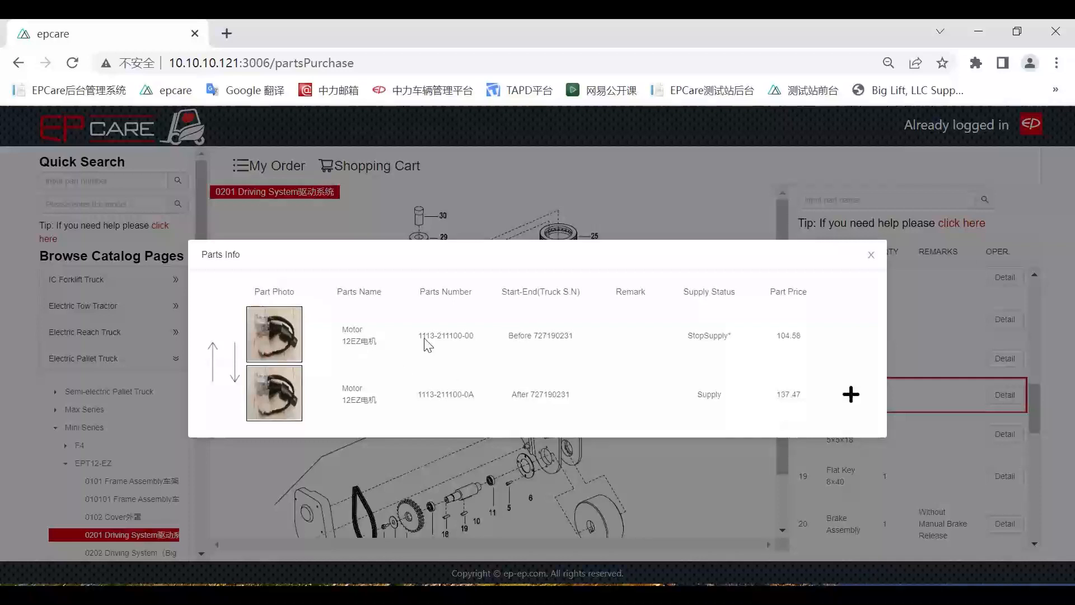
mouse_move(479, 369)
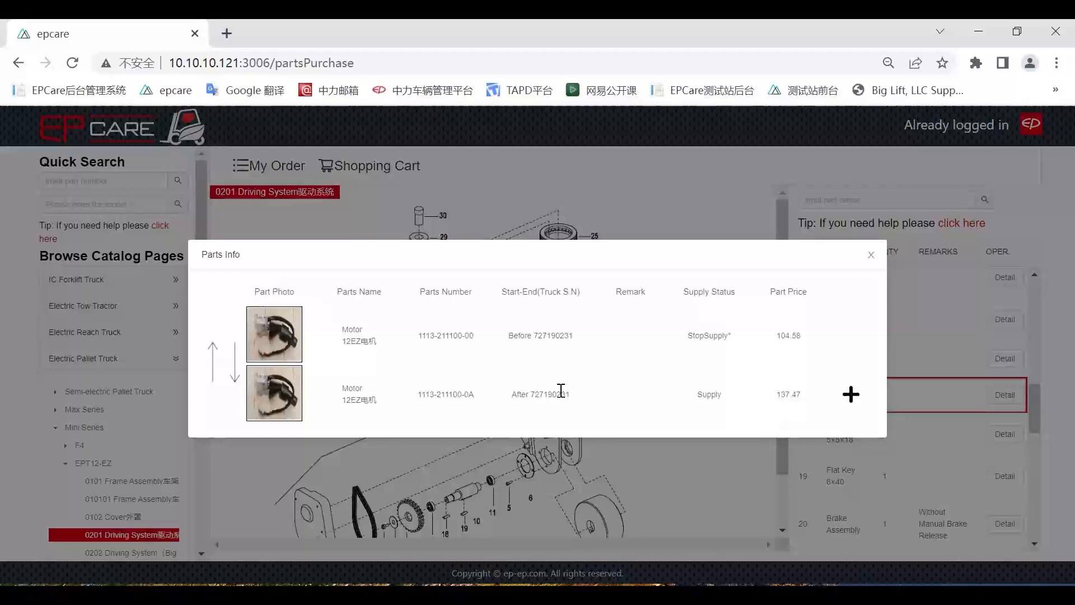
mouse_move(602, 372)
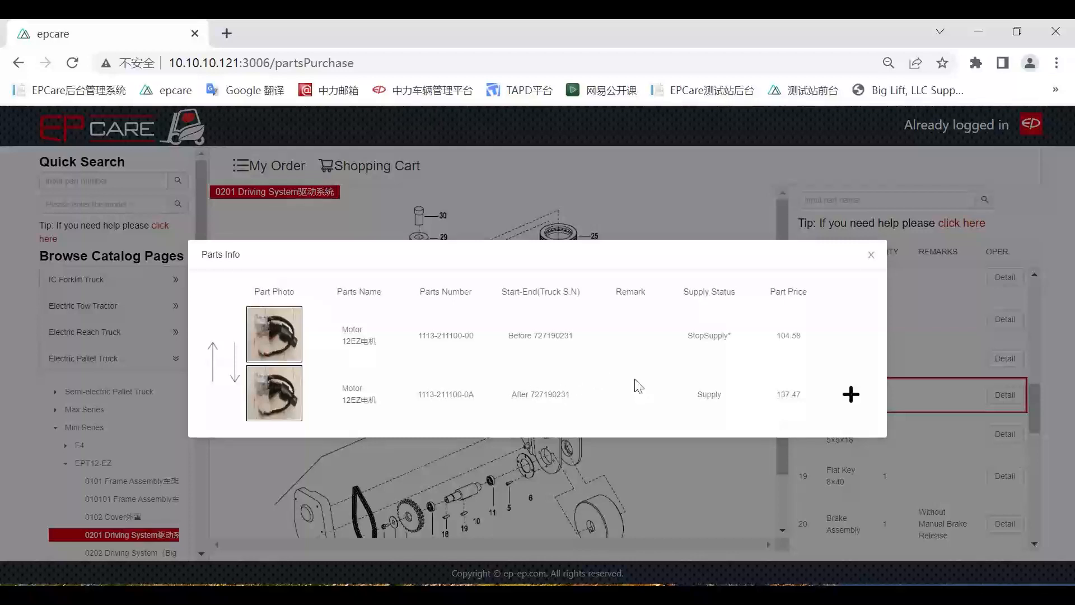
mouse_move(545, 357)
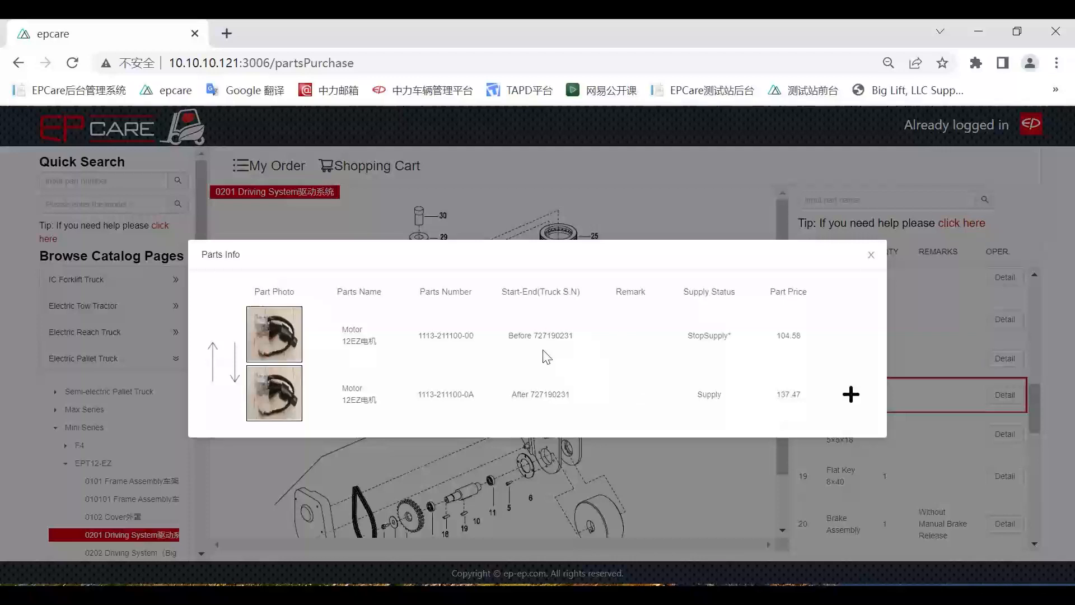
mouse_move(291, 350)
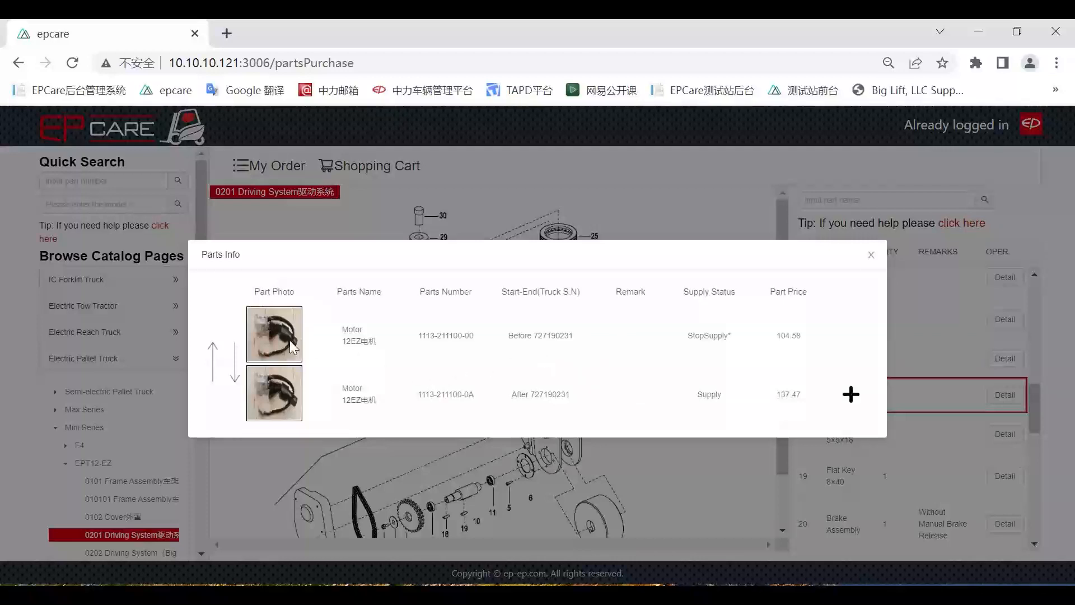
mouse_move(512, 354)
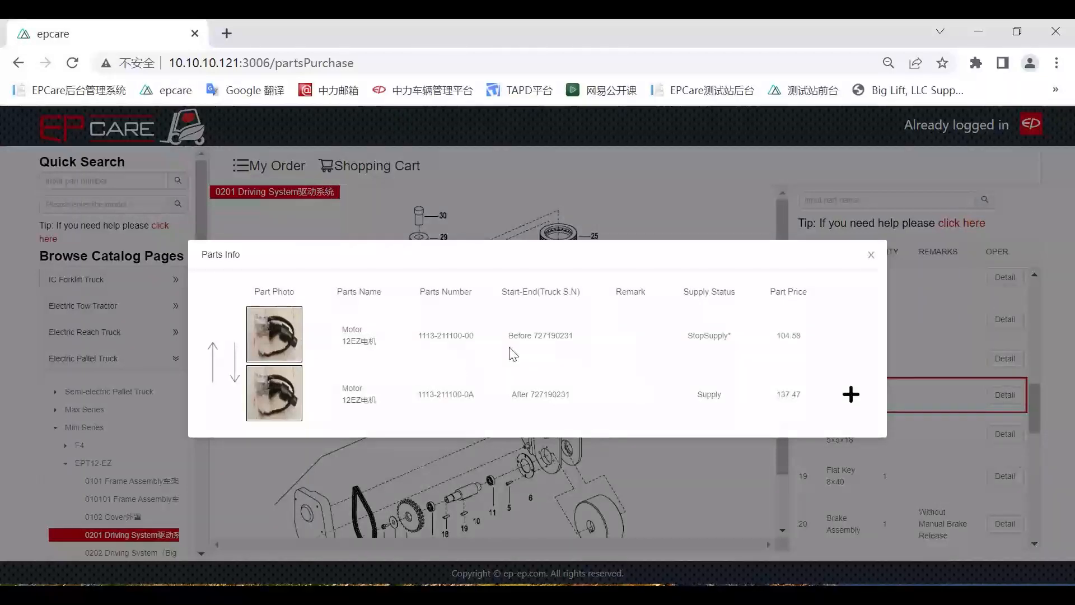
mouse_move(572, 338)
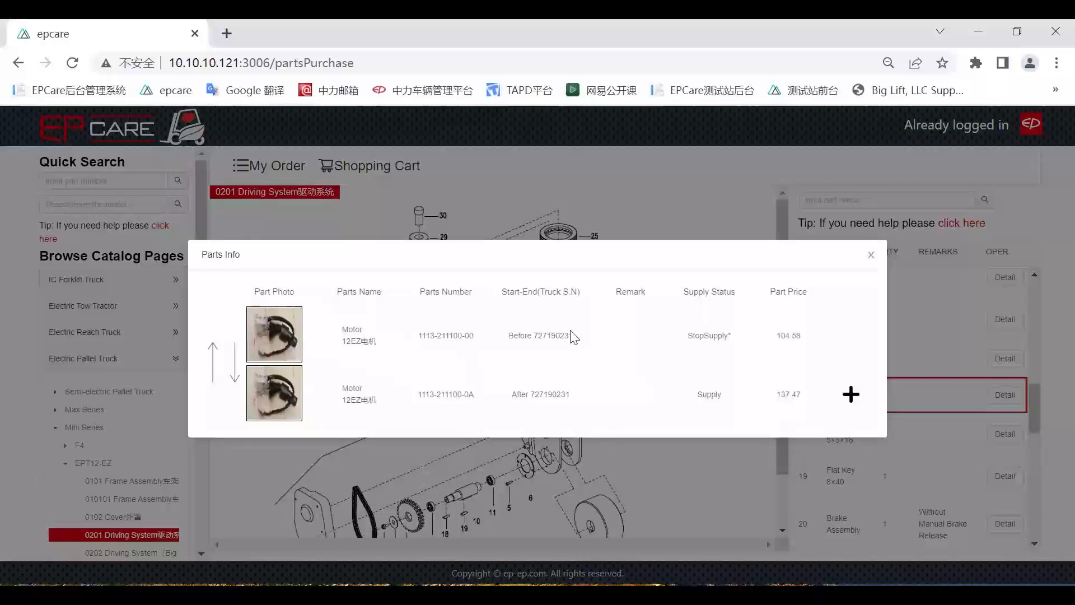
mouse_move(474, 387)
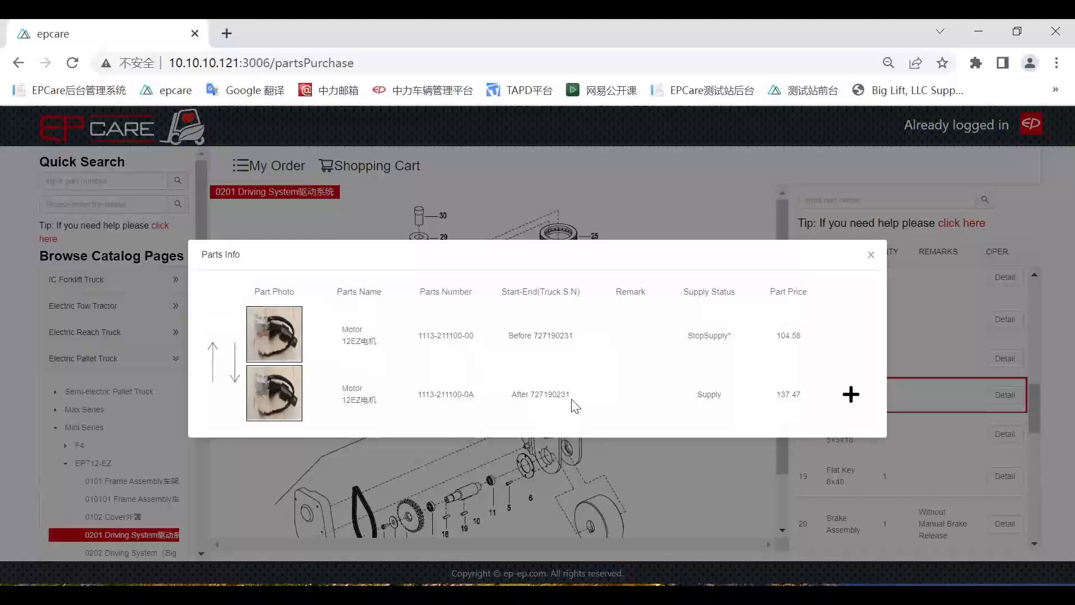
mouse_move(569, 410)
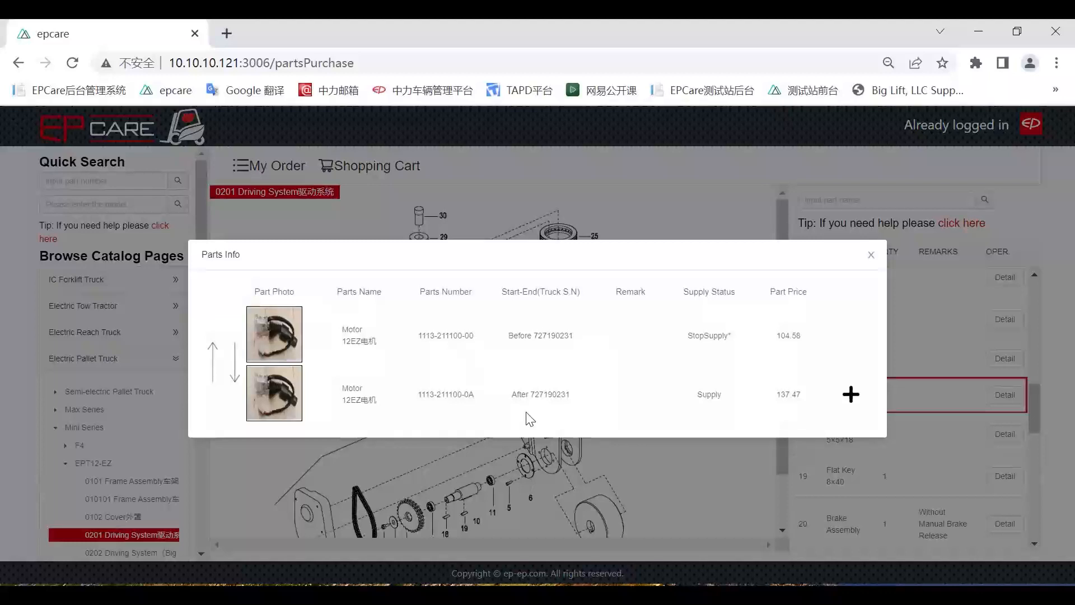
mouse_move(251, 381)
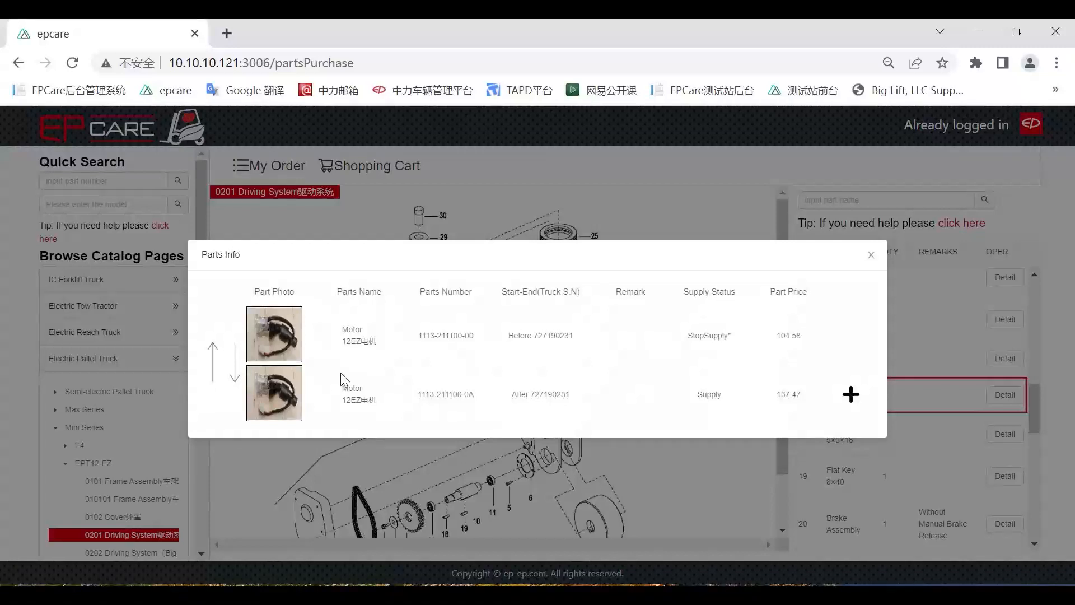
mouse_move(302, 369)
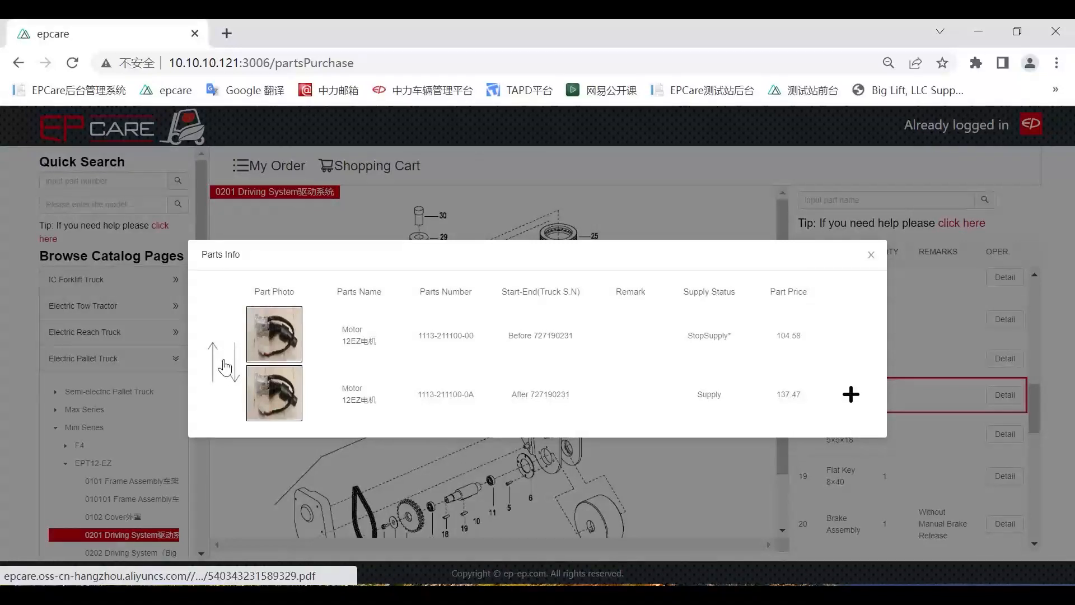
mouse_move(220, 369)
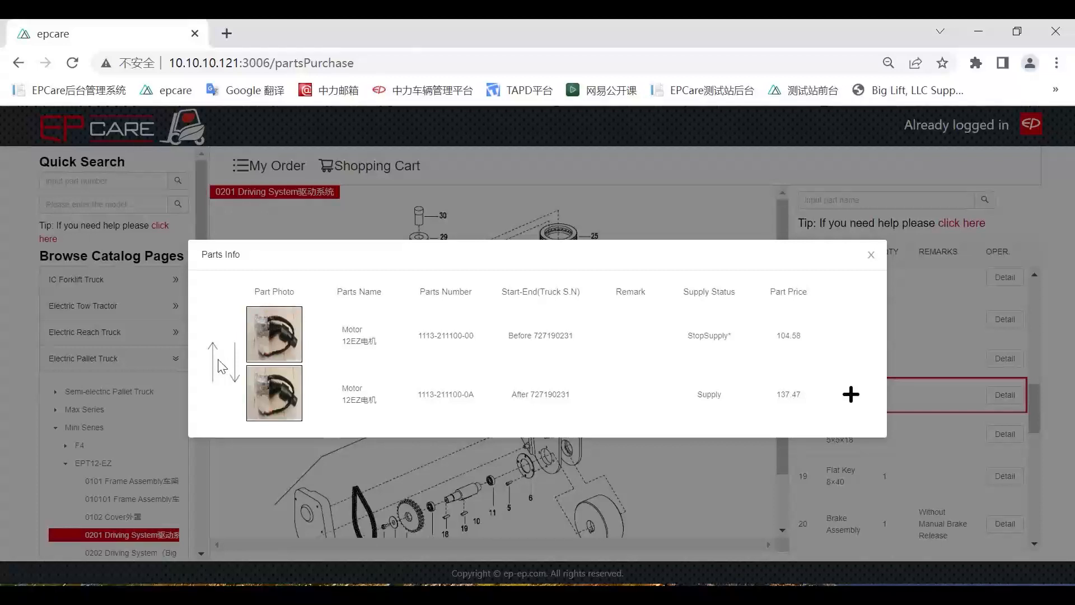
Open and scroll through the EP20190109-1 improvement release PDF for the EPT12-EZ motor.
click(851, 394)
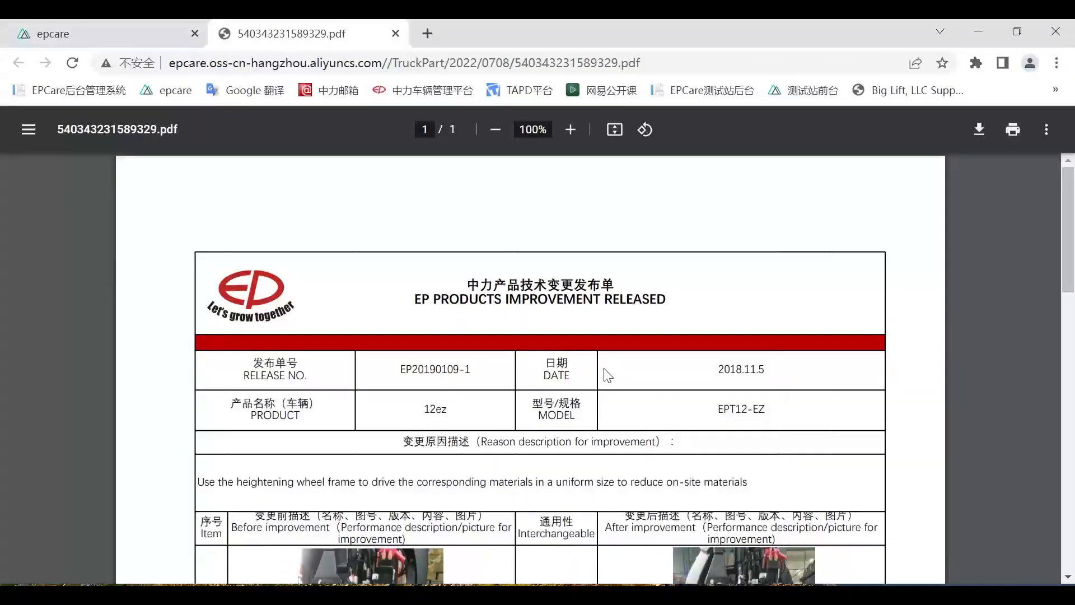
scroll(down, 3)
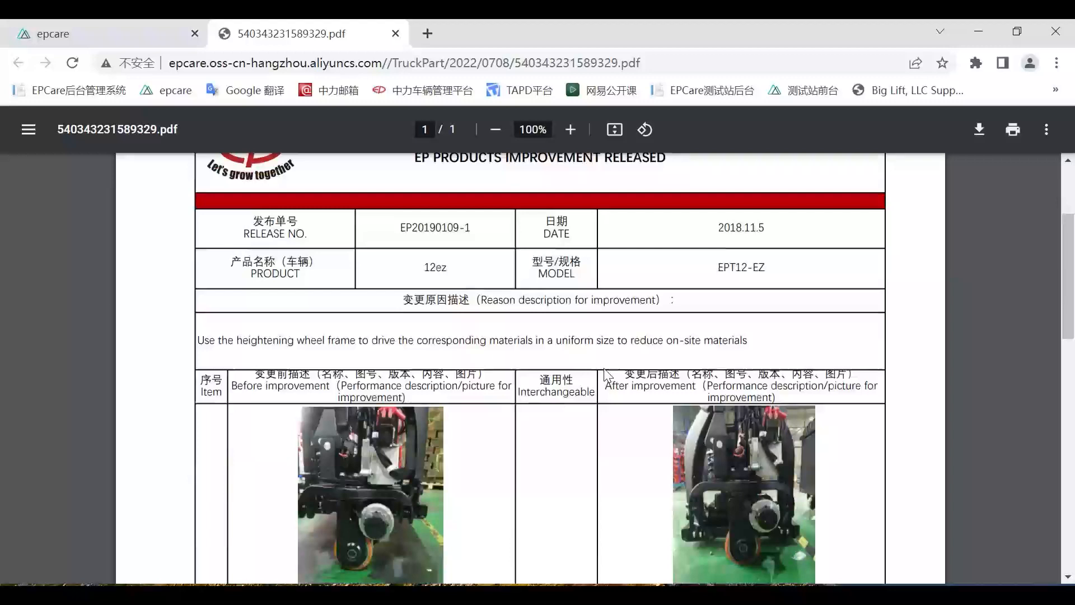
scroll(down, 3)
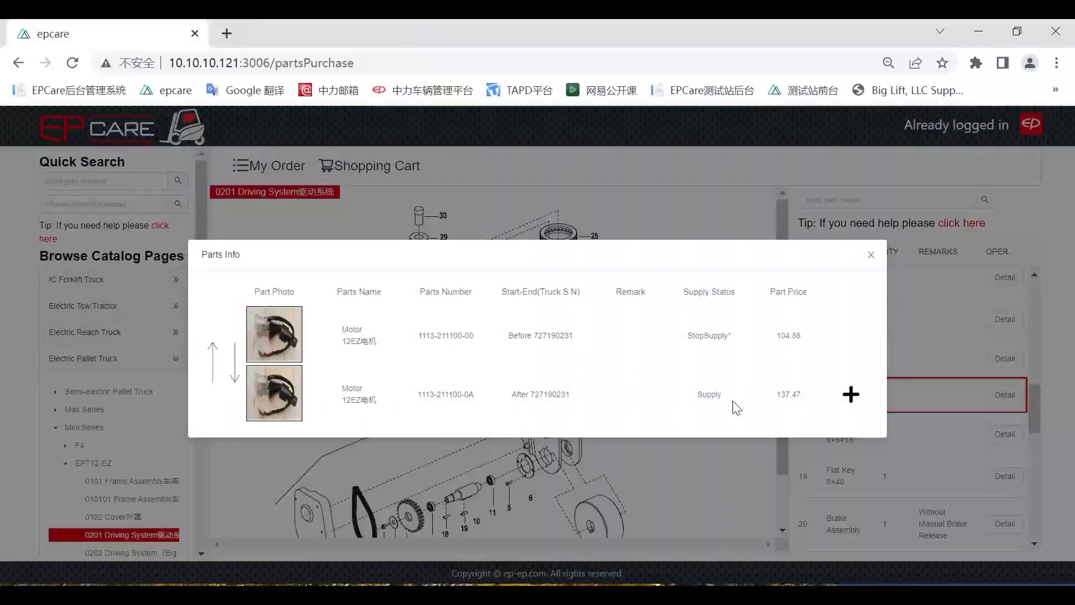
mouse_move(704, 365)
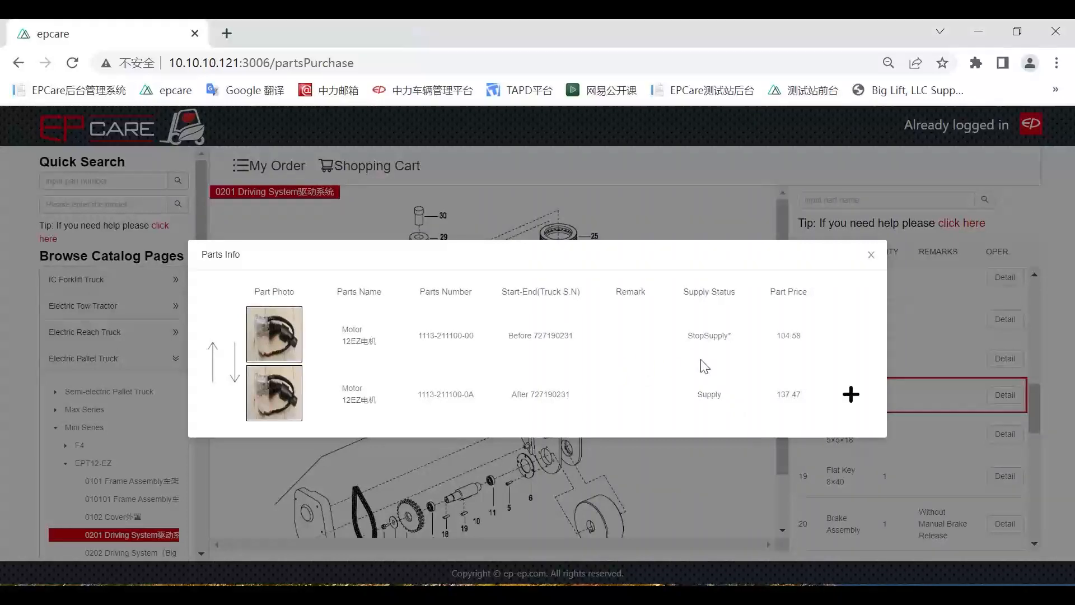
mouse_move(658, 357)
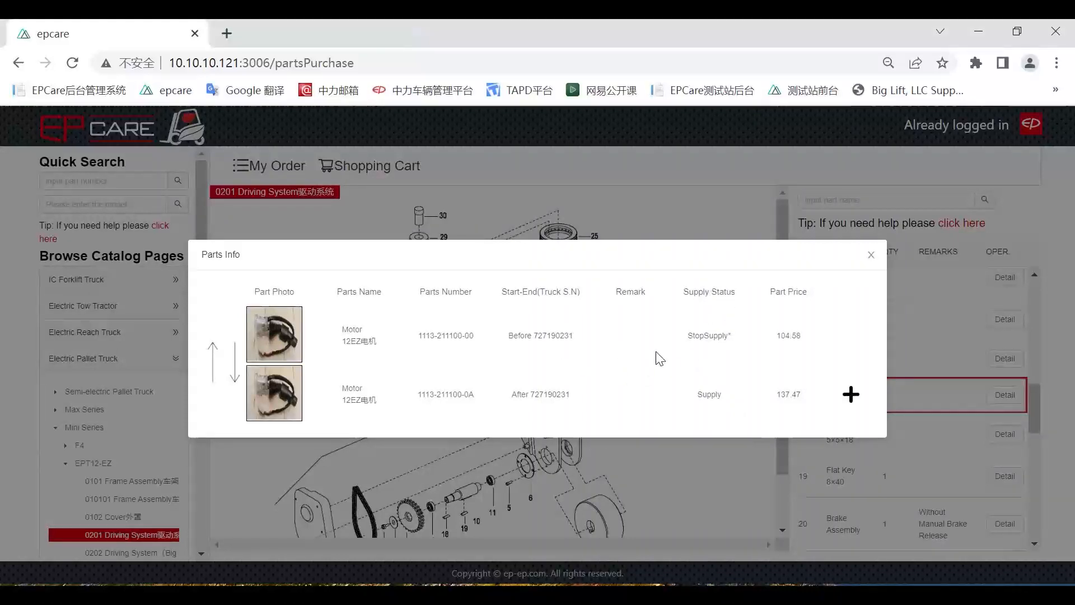
mouse_move(436, 351)
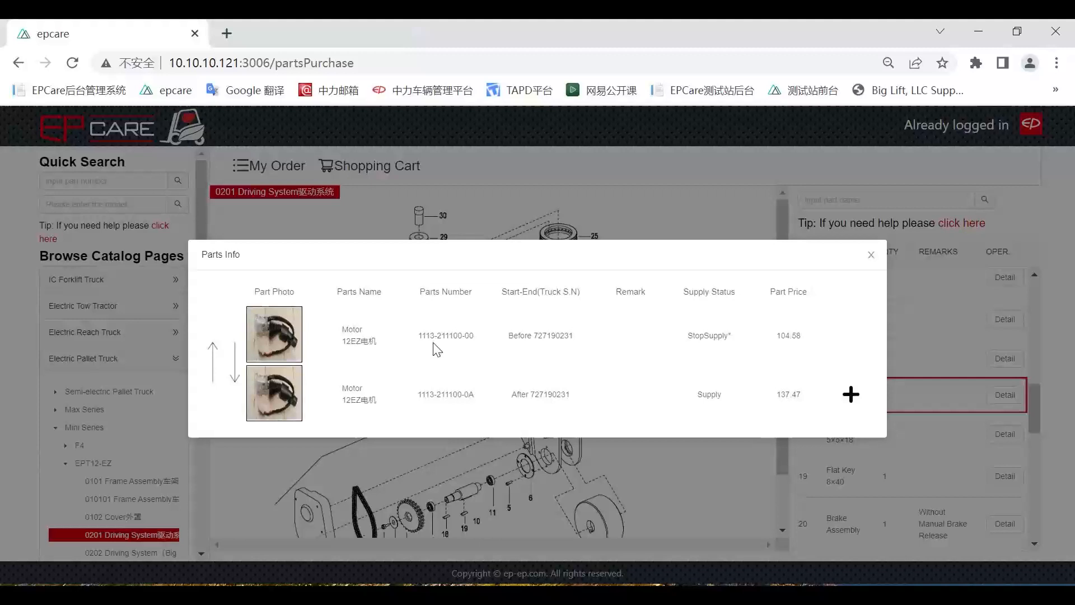
mouse_move(725, 349)
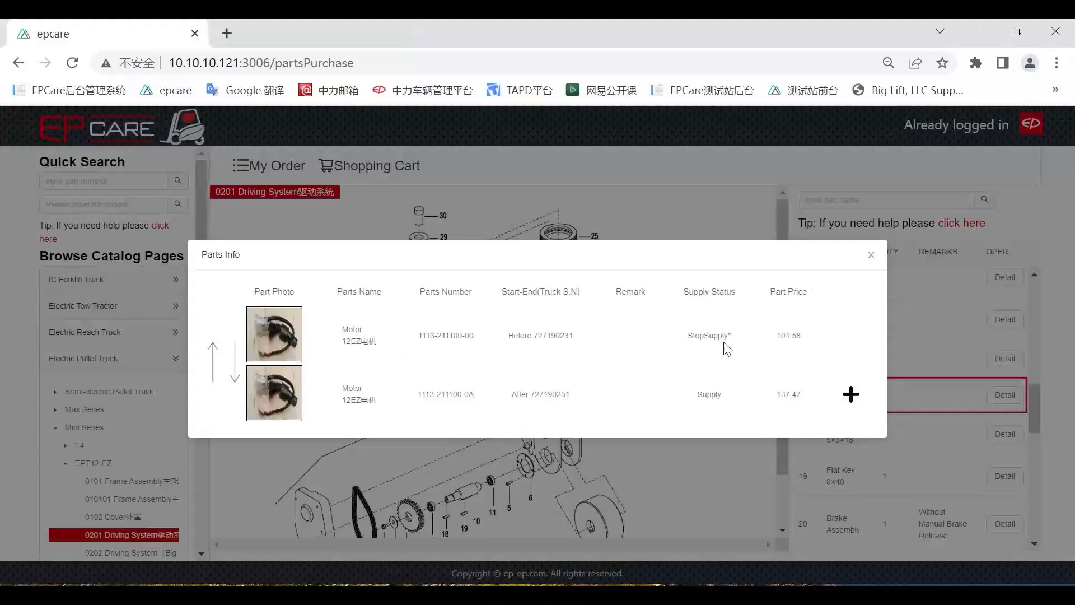
mouse_move(851, 339)
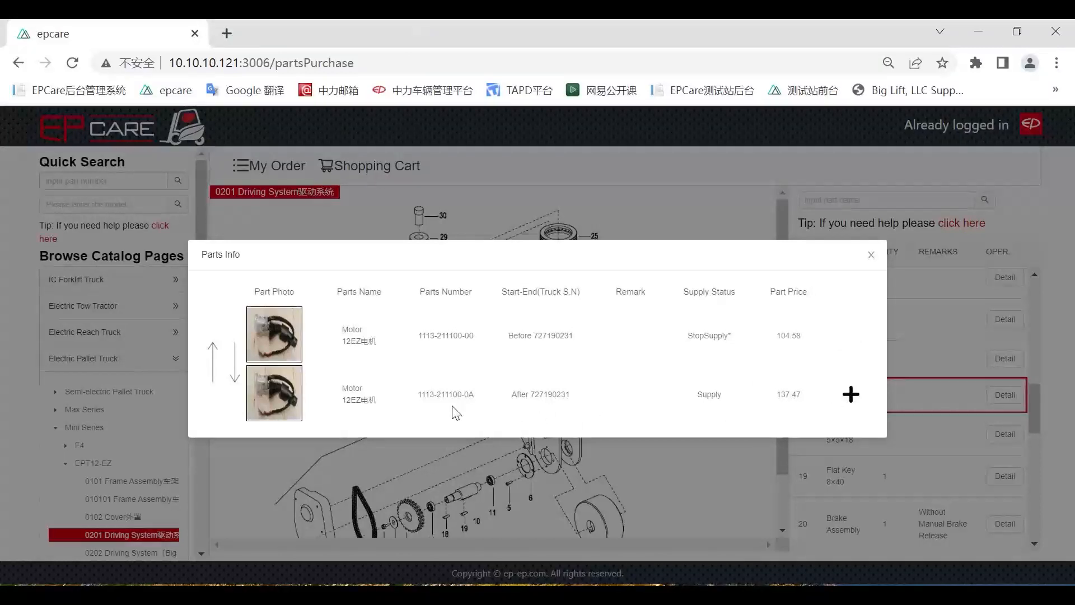
mouse_move(417, 408)
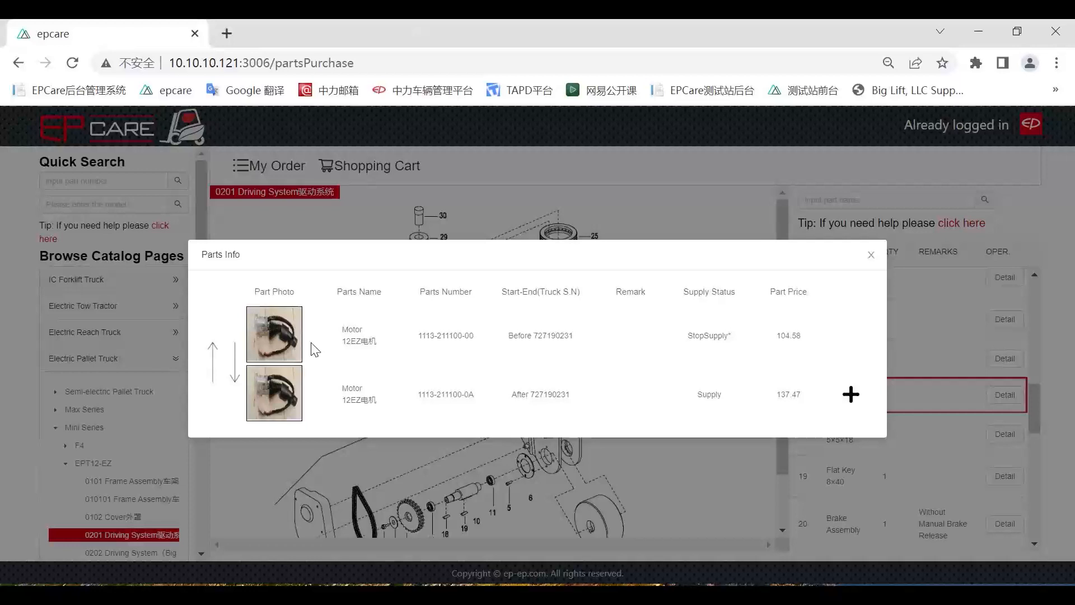
mouse_move(313, 406)
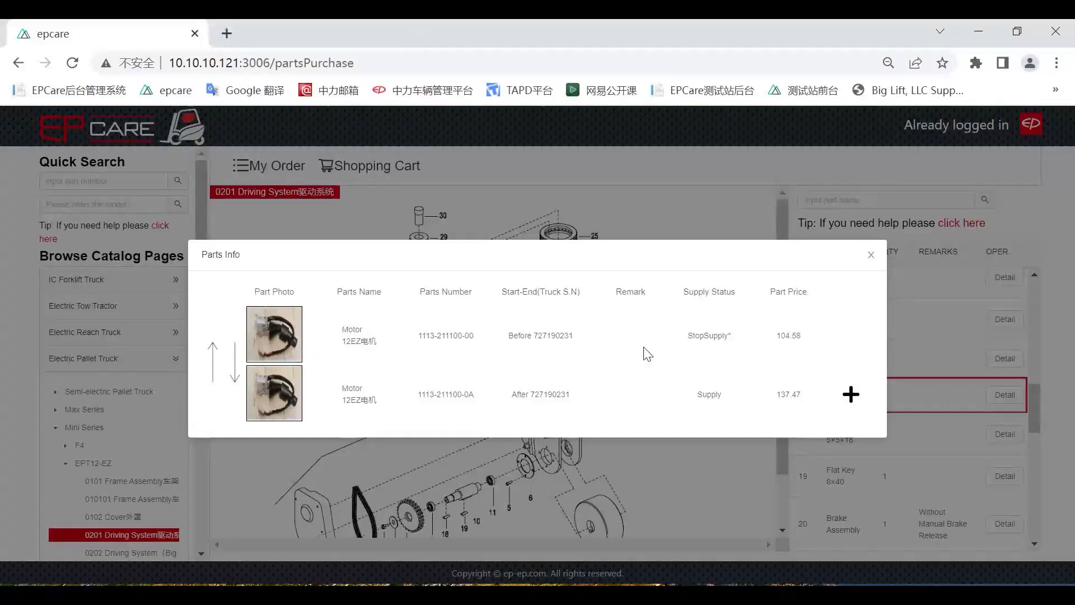
mouse_move(712, 356)
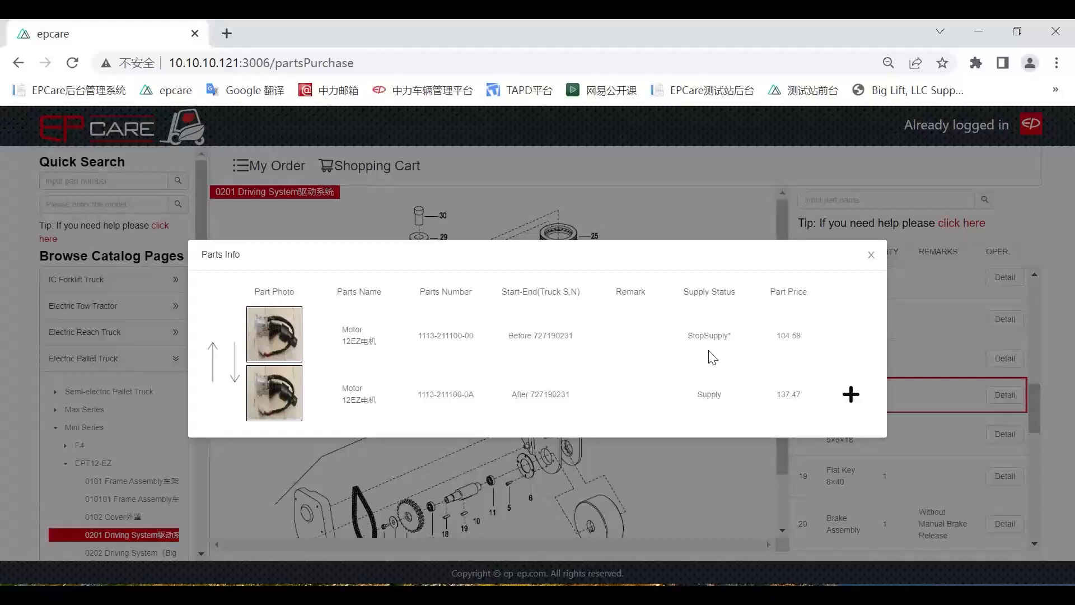
Close the Motor 12EZ Parts Info popup.
click(871, 255)
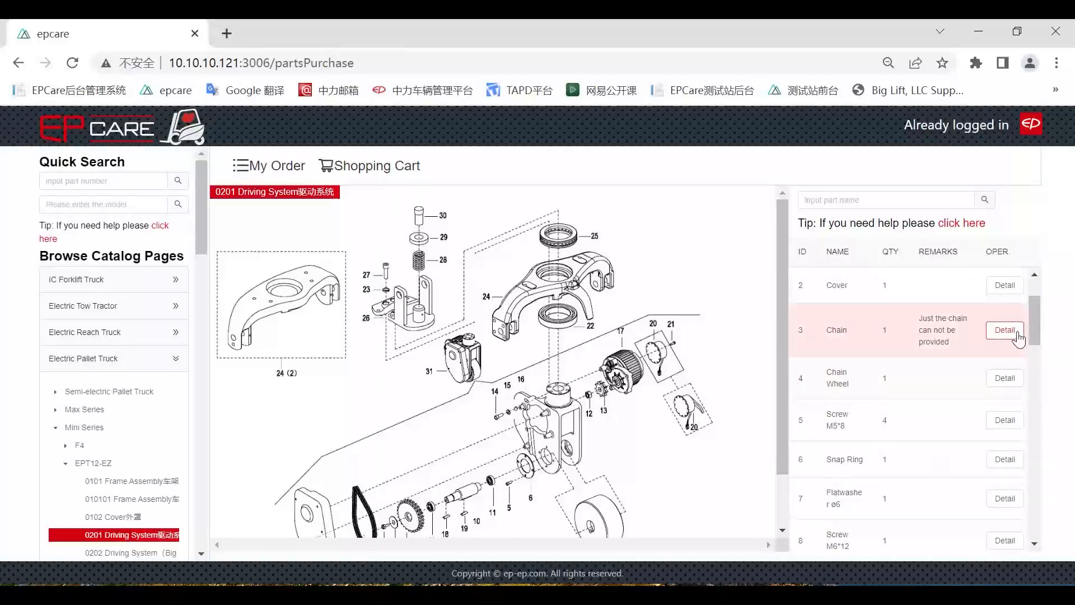
View the Chain's Parts Info, then go to the Quick solution page.
click(1005, 329)
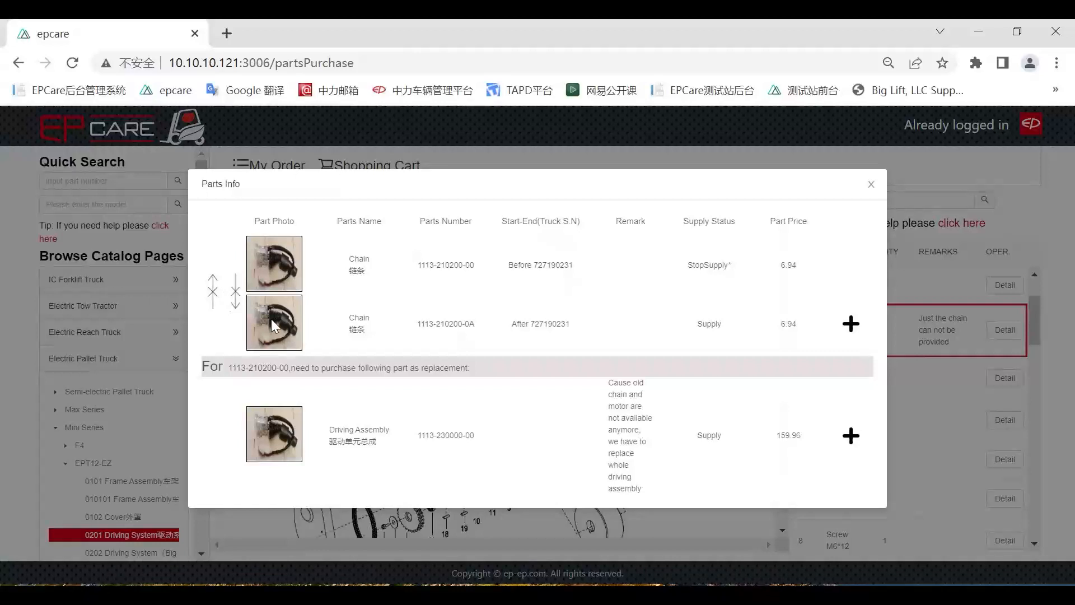
mouse_move(268, 303)
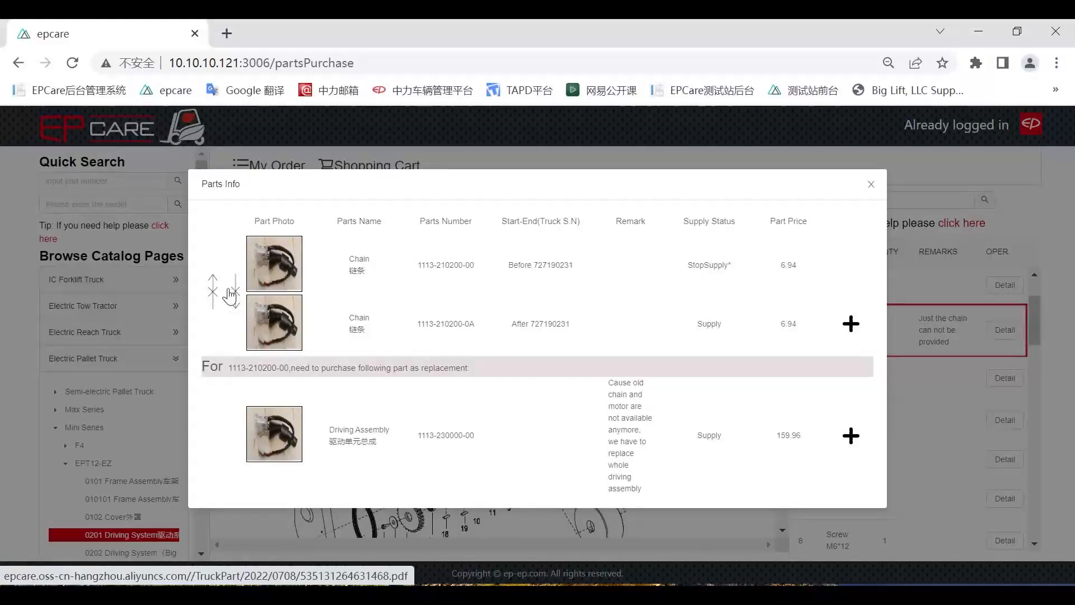
mouse_move(693, 251)
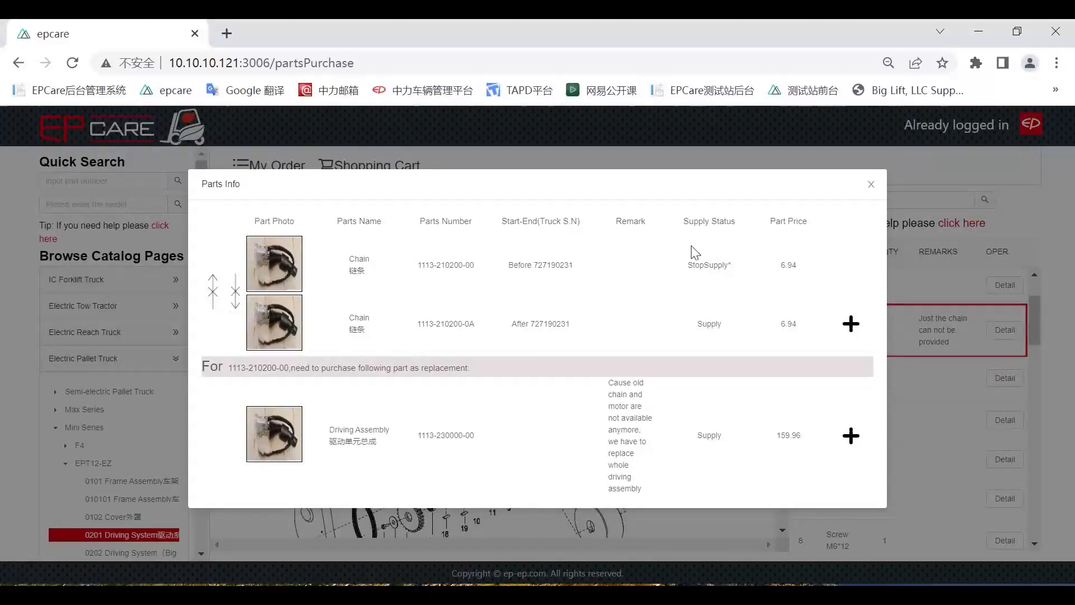
mouse_move(701, 280)
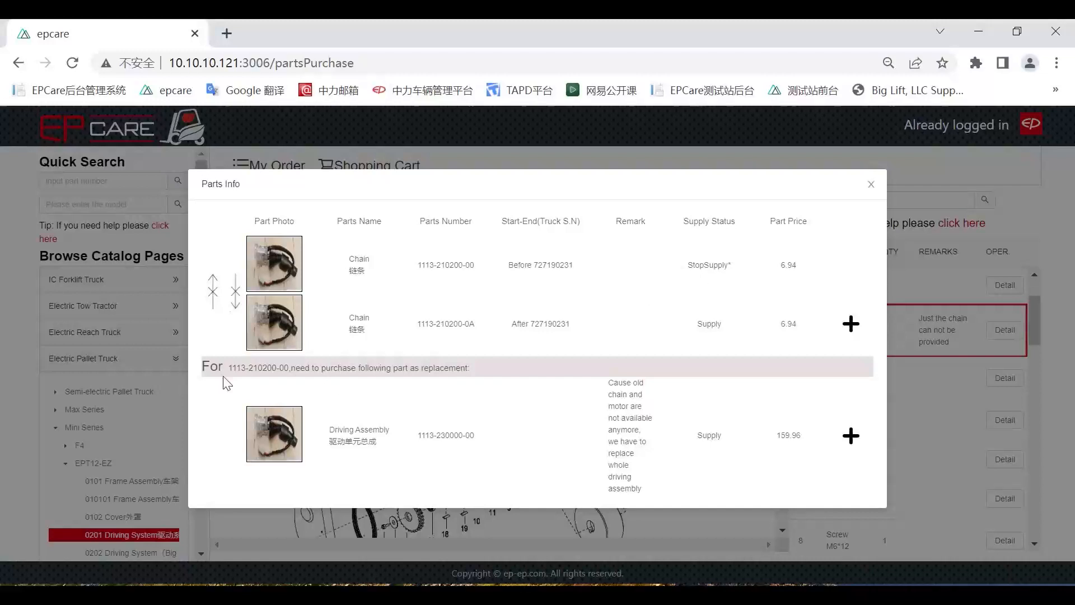
mouse_move(269, 418)
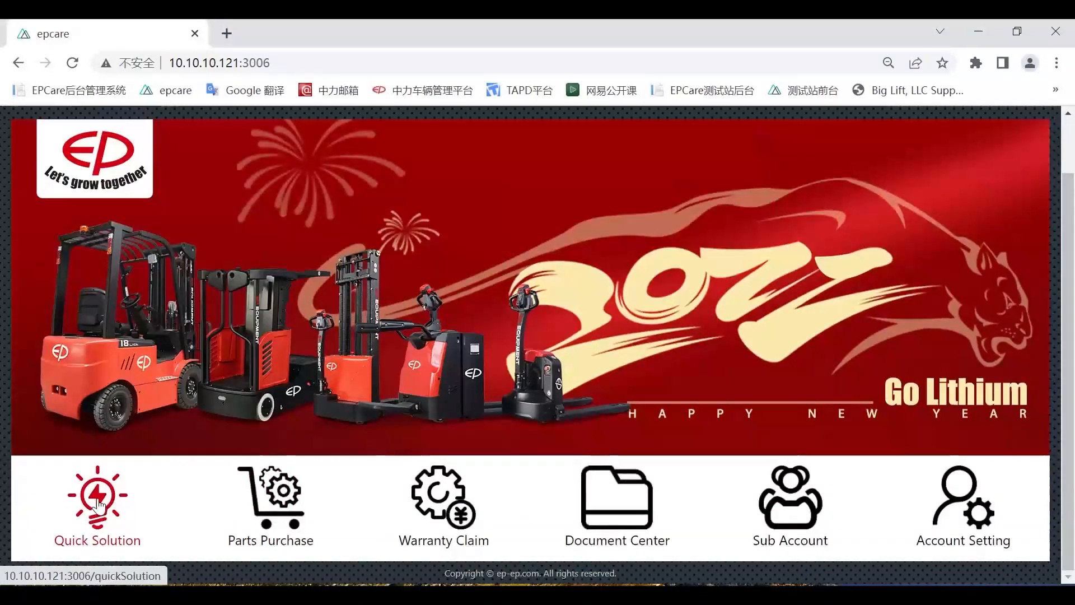
click(97, 497)
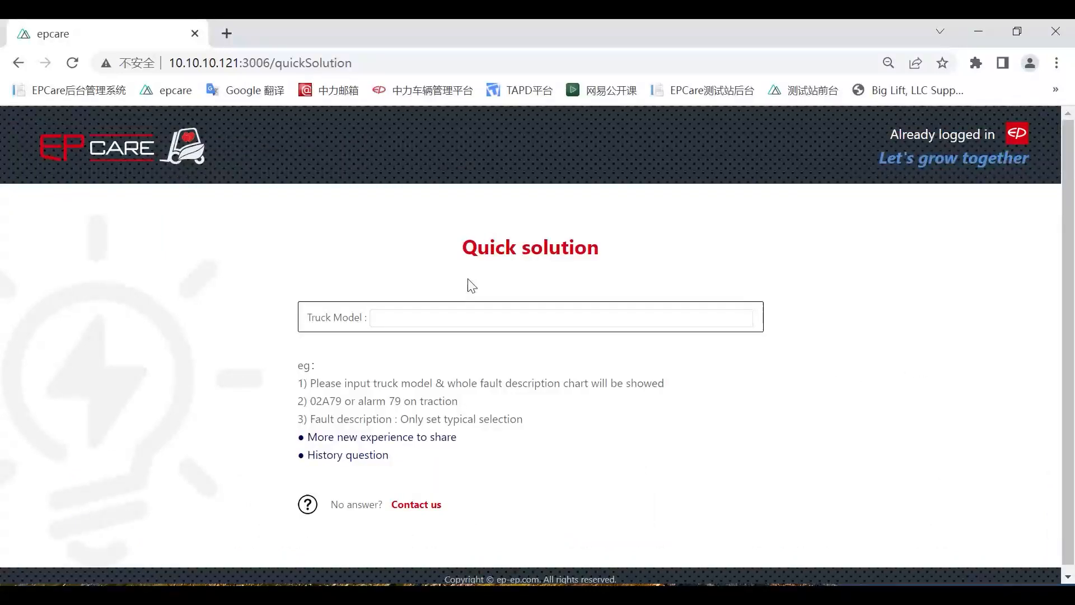
mouse_move(519, 357)
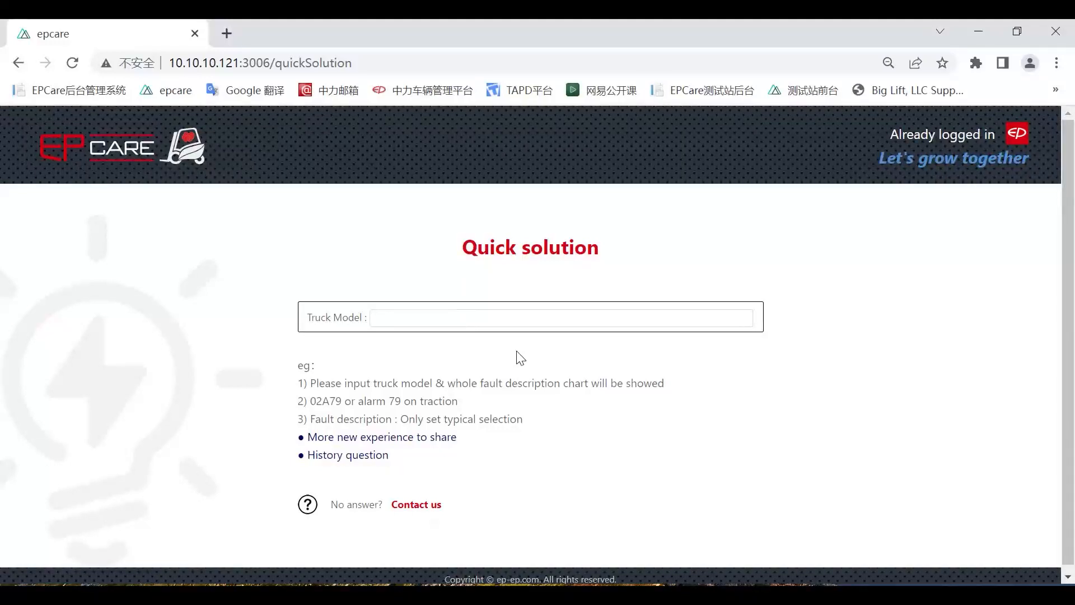
Enter CPD30 as the Truck Model in place of the EPT12-EZ entry.
click(444, 318)
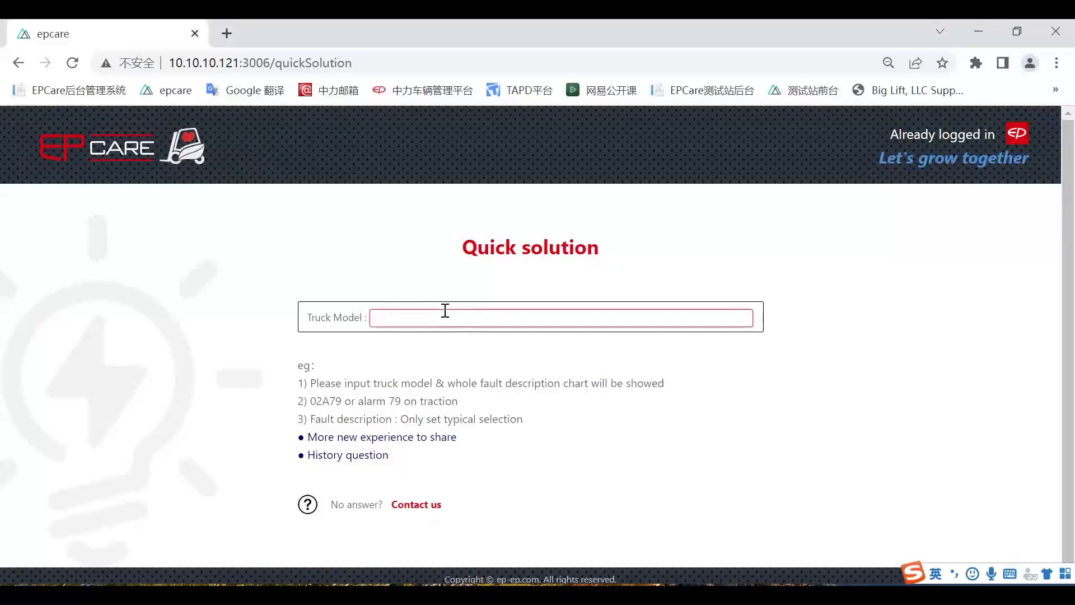
text(EP)
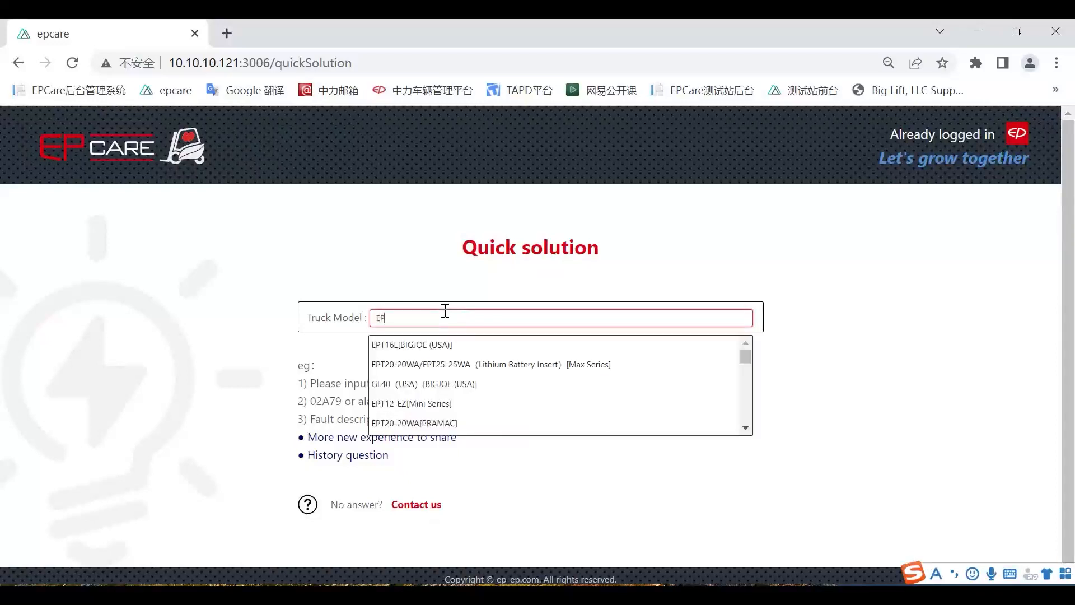
text(PT12-)
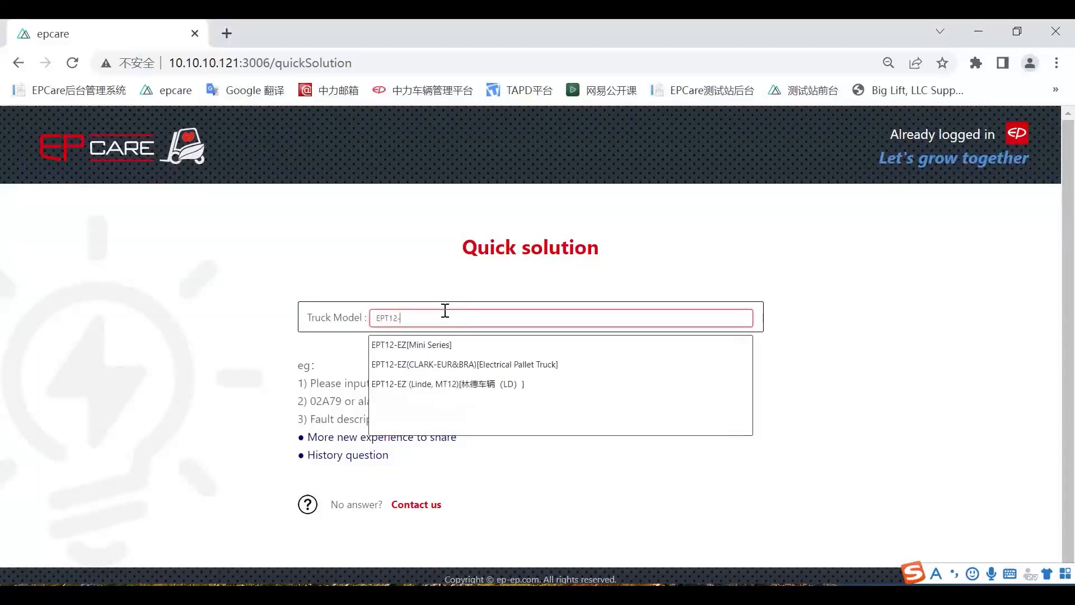
text(EZ)
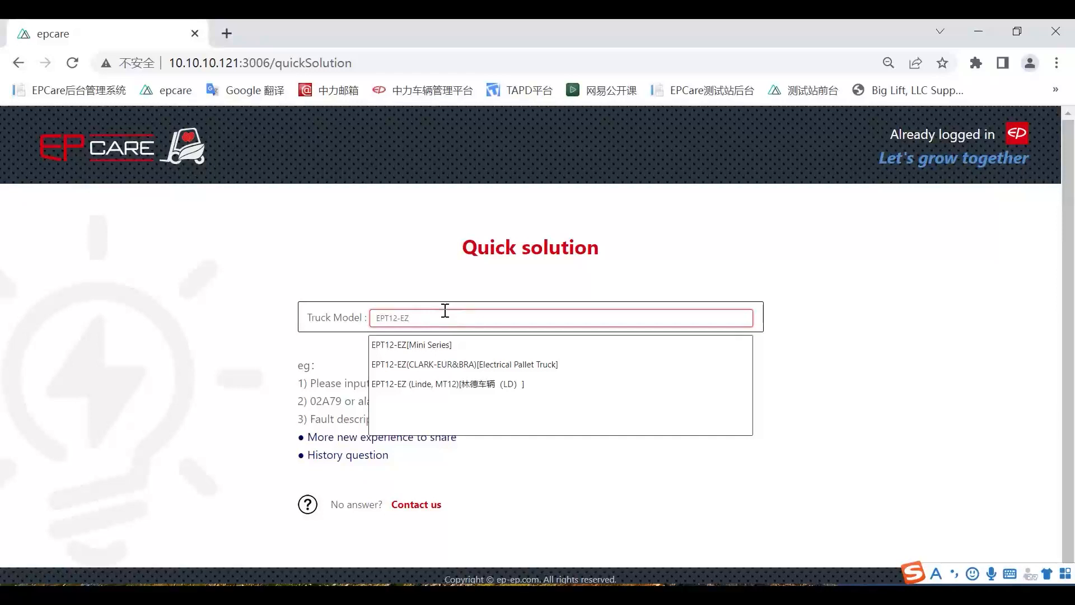
key(Backspace)
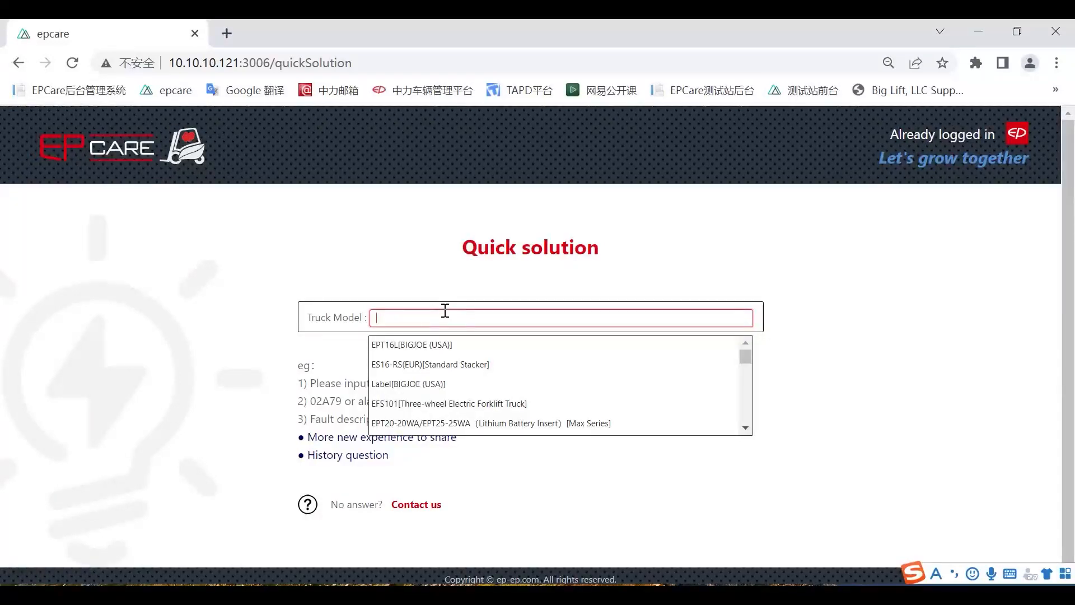
text(CPD30)
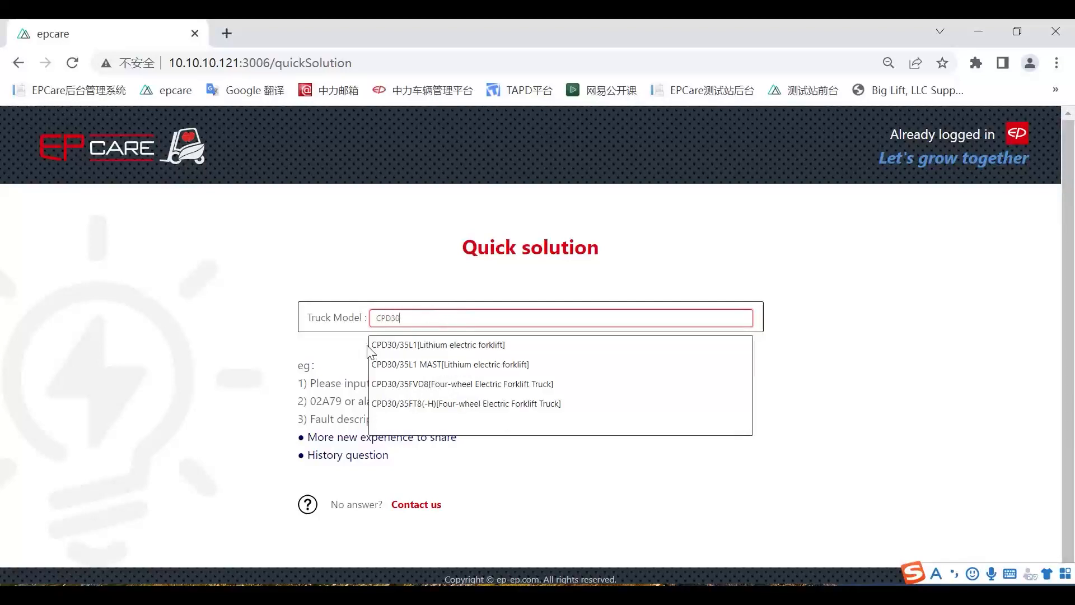
mouse_move(426, 353)
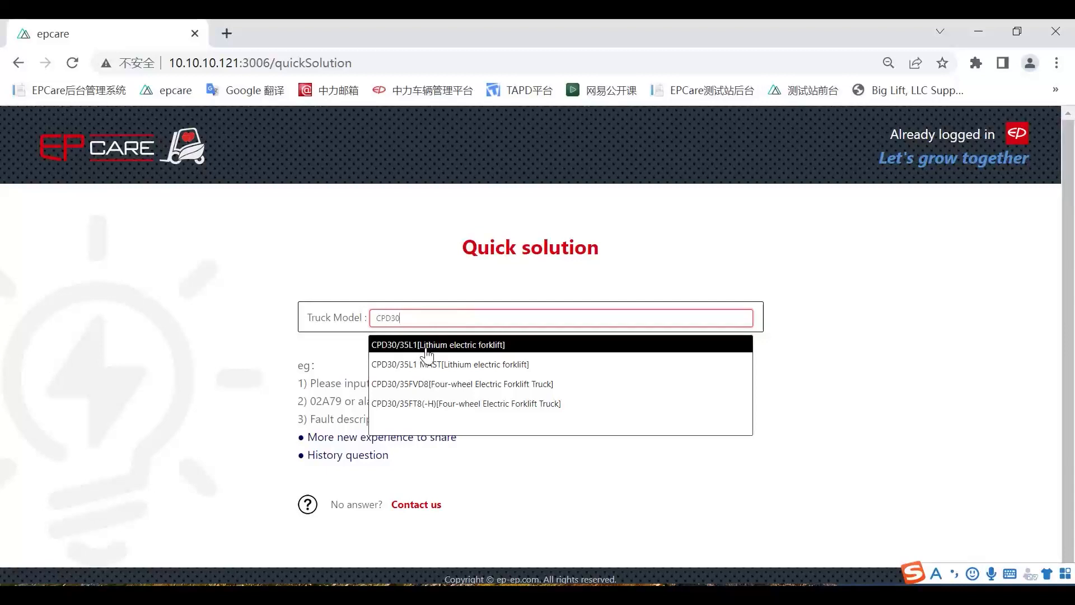
Select the CPD30/35L1 lithium electric forklift and scroll to the Alarm 144 on node 2 solution.
click(438, 344)
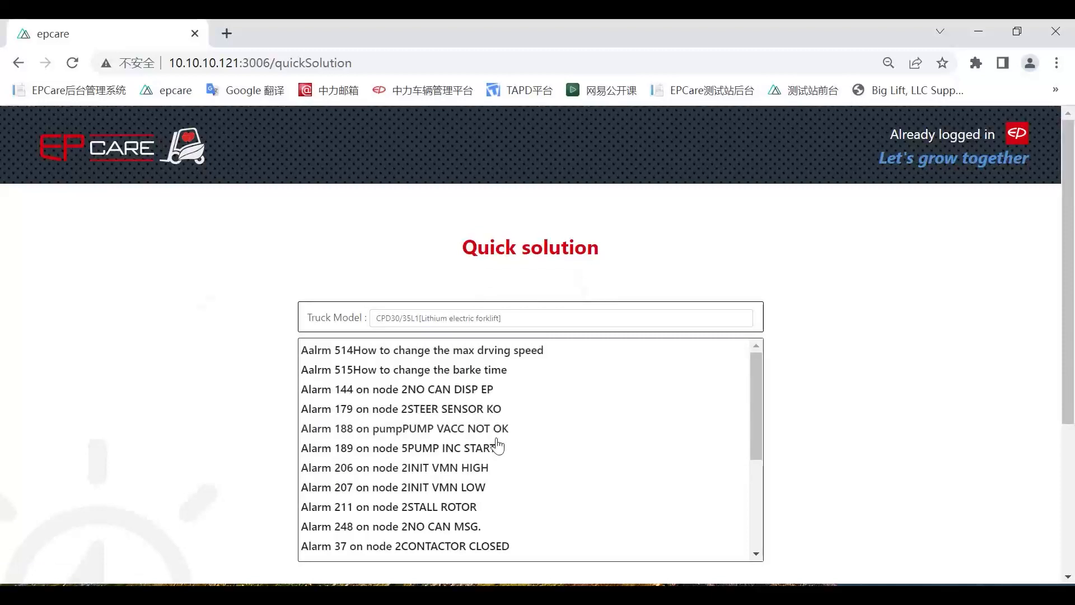
scroll(down, 3)
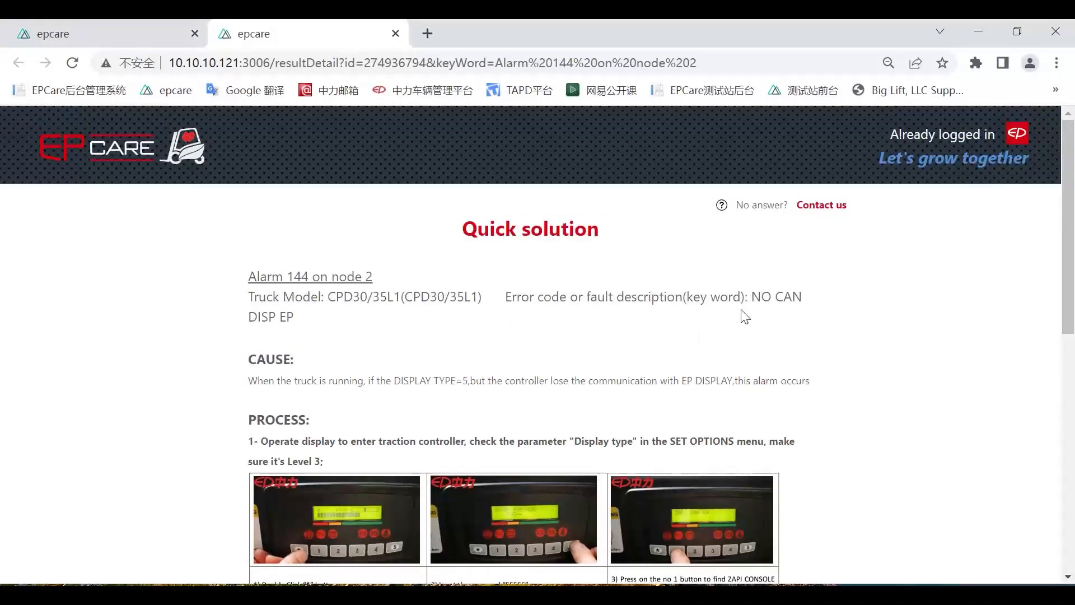
scroll(down, 3)
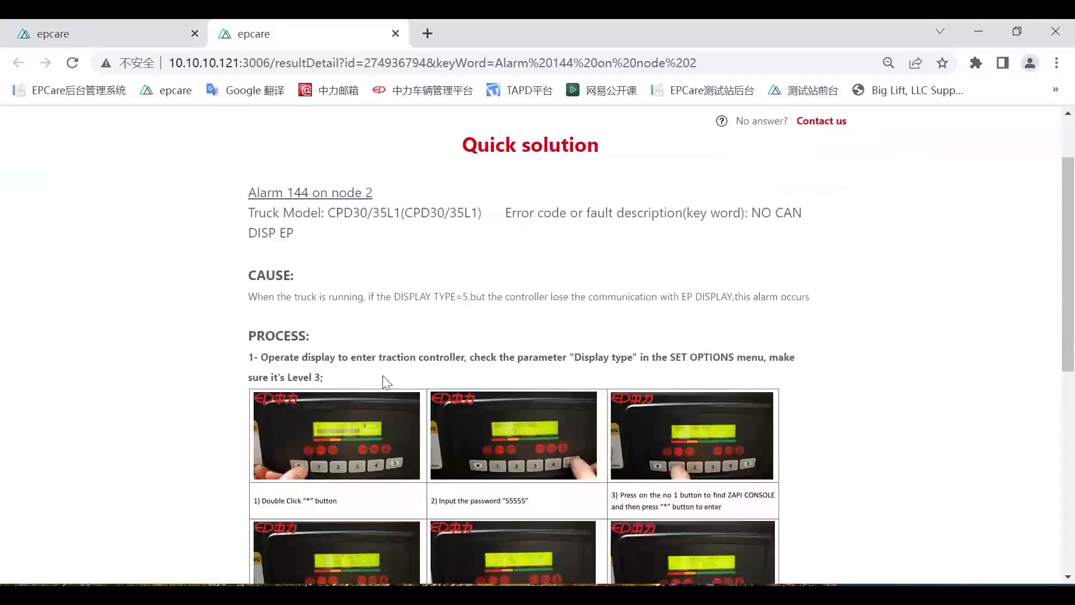
scroll(down, 3)
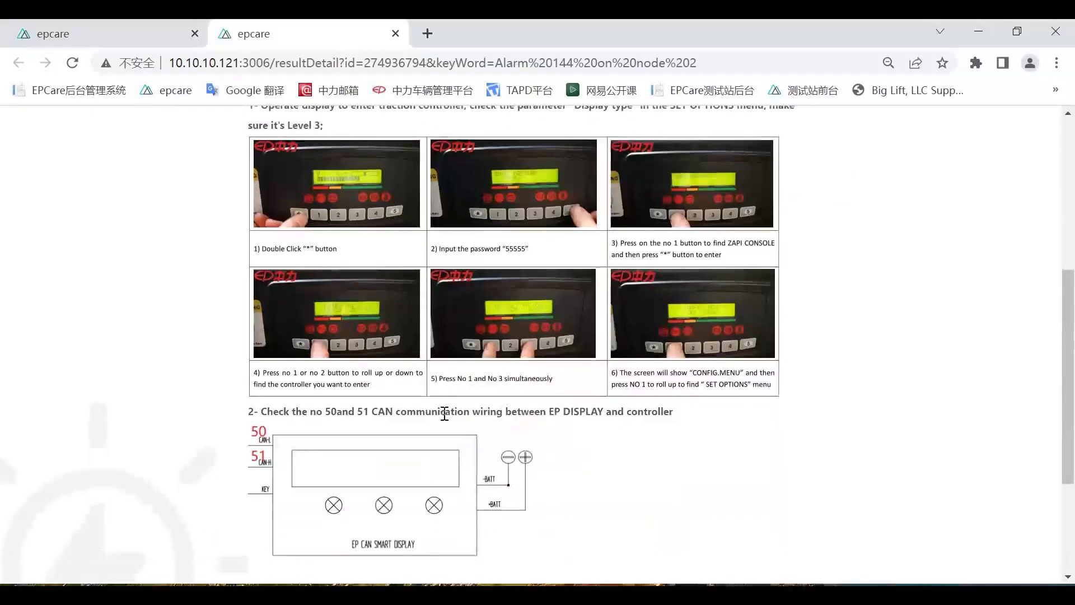
scroll(down, 3)
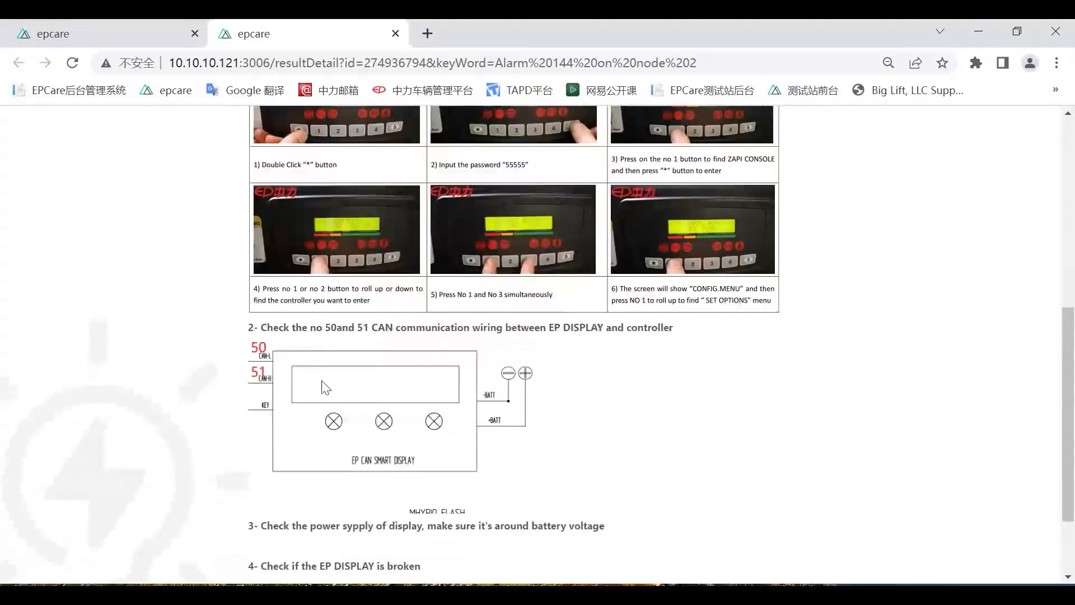
scroll(down, 3)
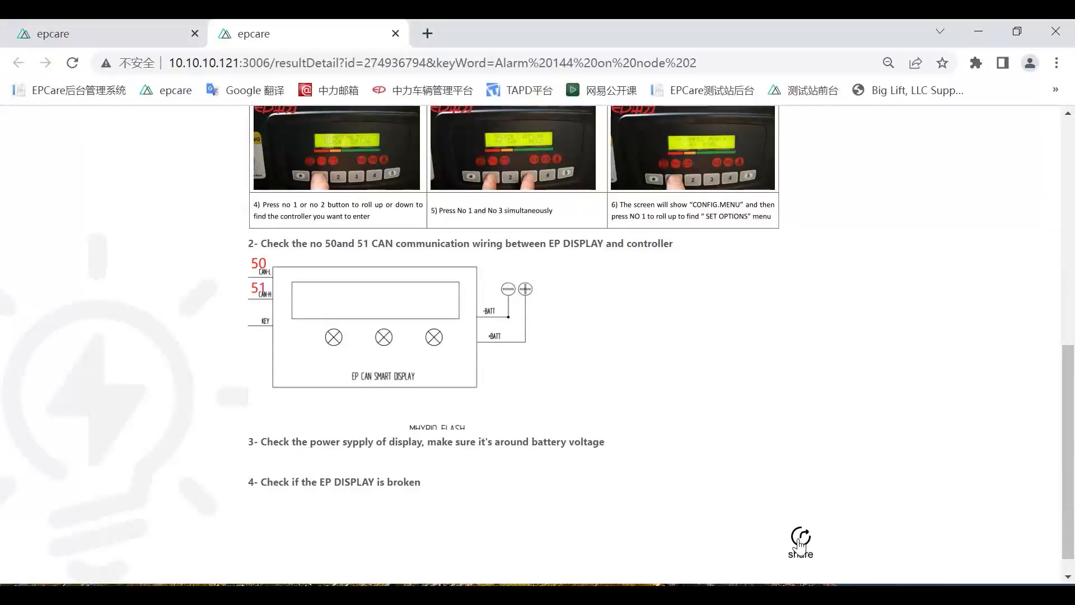
mouse_move(712, 482)
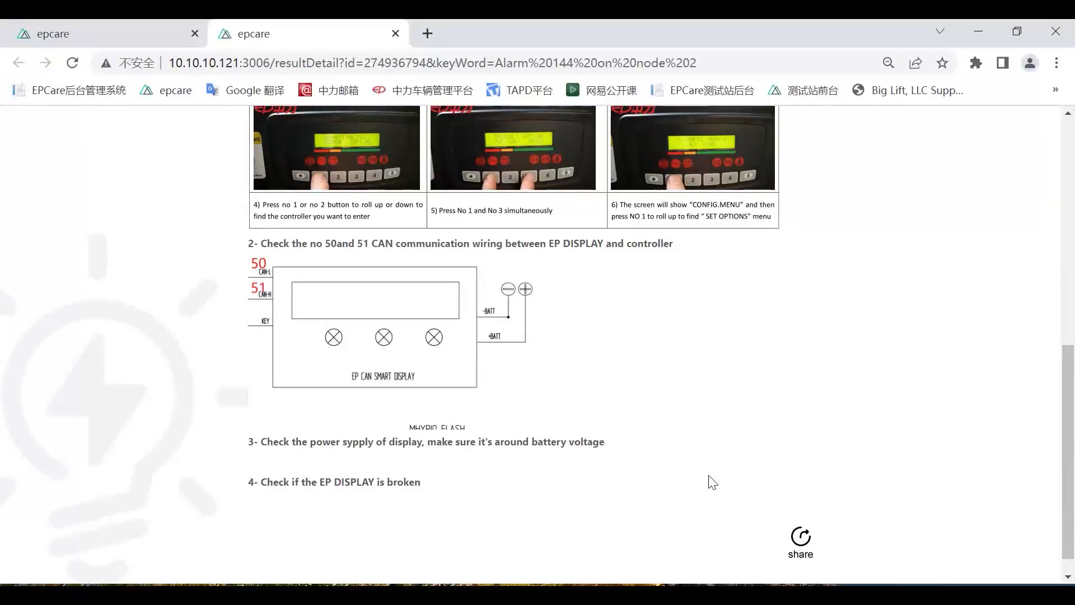